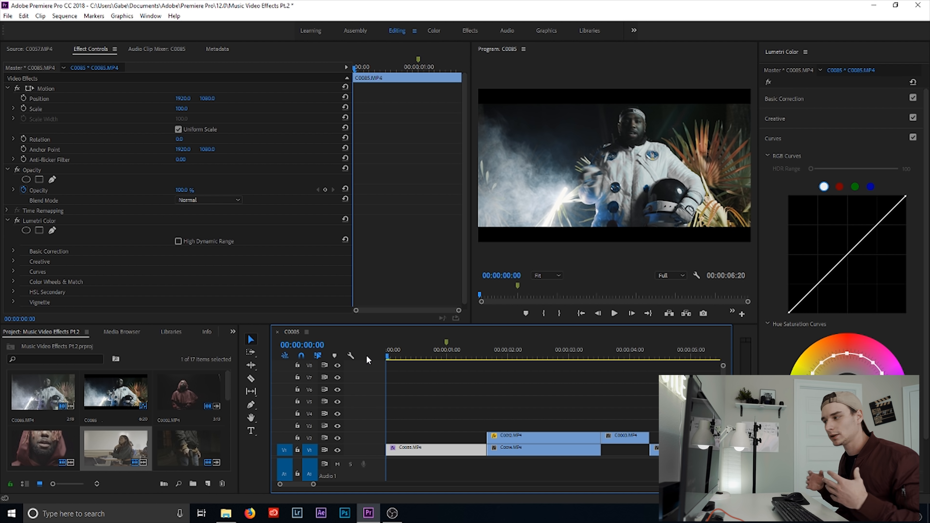
mouse_move(409, 374)
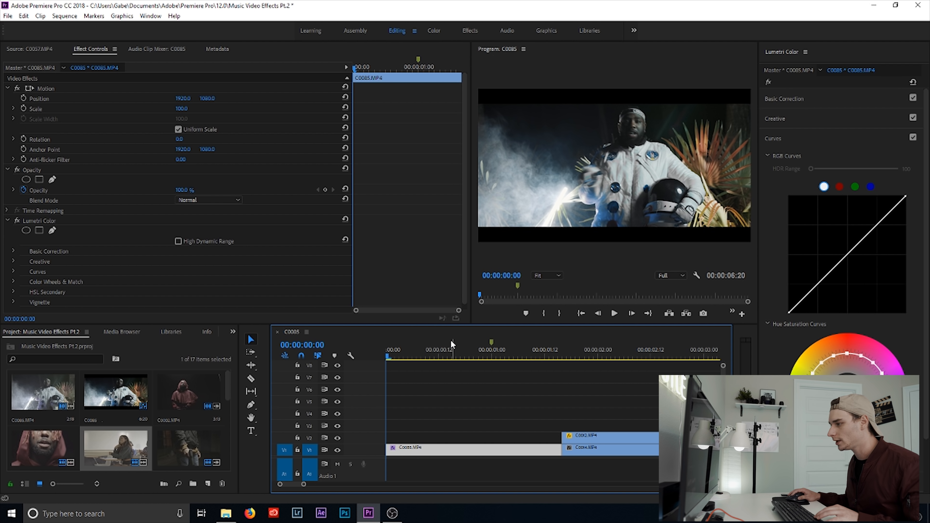
Scrub the playhead into the first frames of the opening C0085 clip
left_click(416, 356)
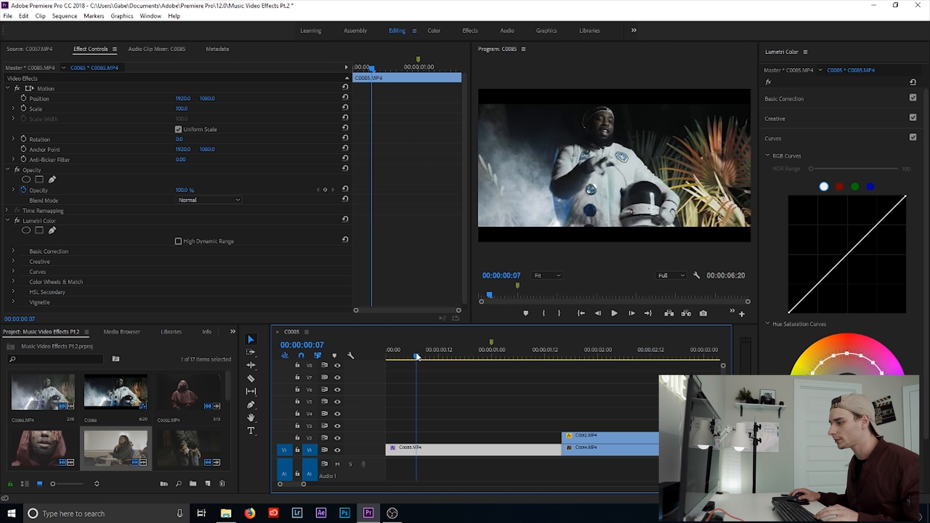
left_click(403, 356)
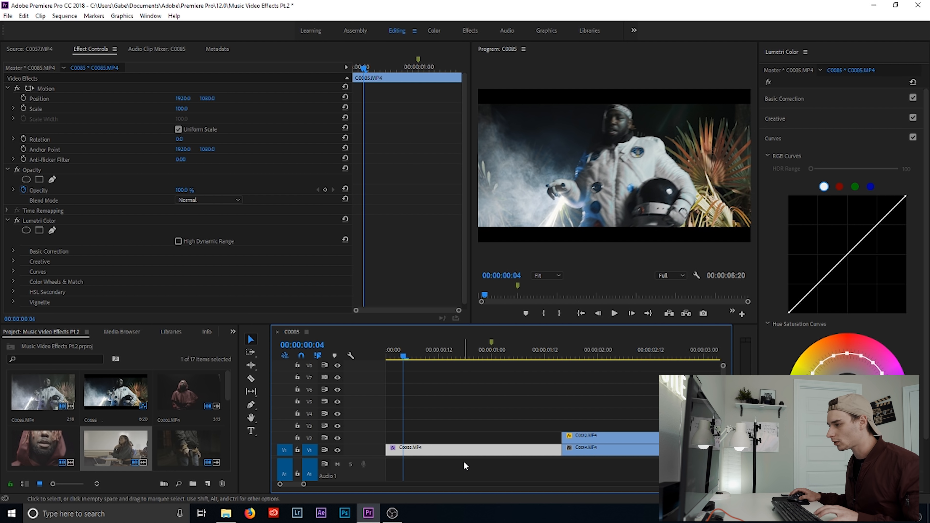
mouse_move(464, 459)
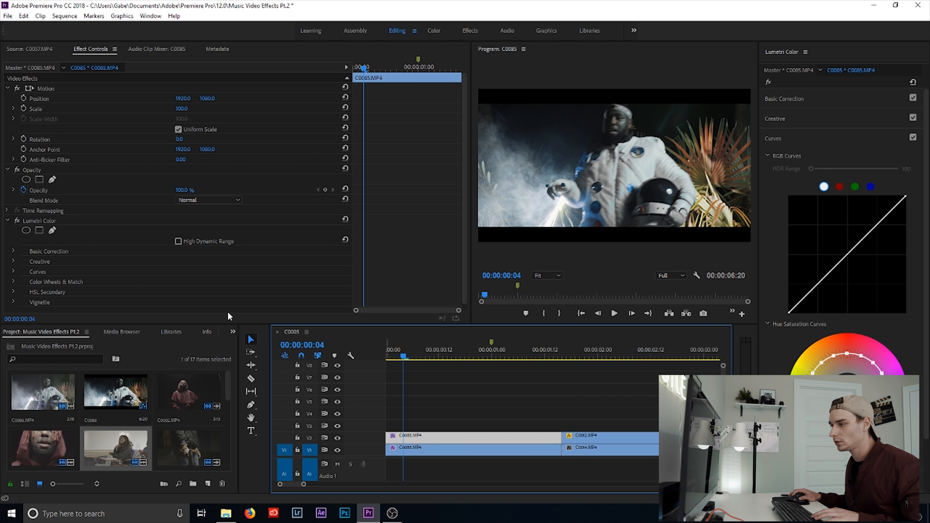
Find Directional Blur in the Effects library ('dire') and apply it to the upper C0085 copy
left_click(232, 331)
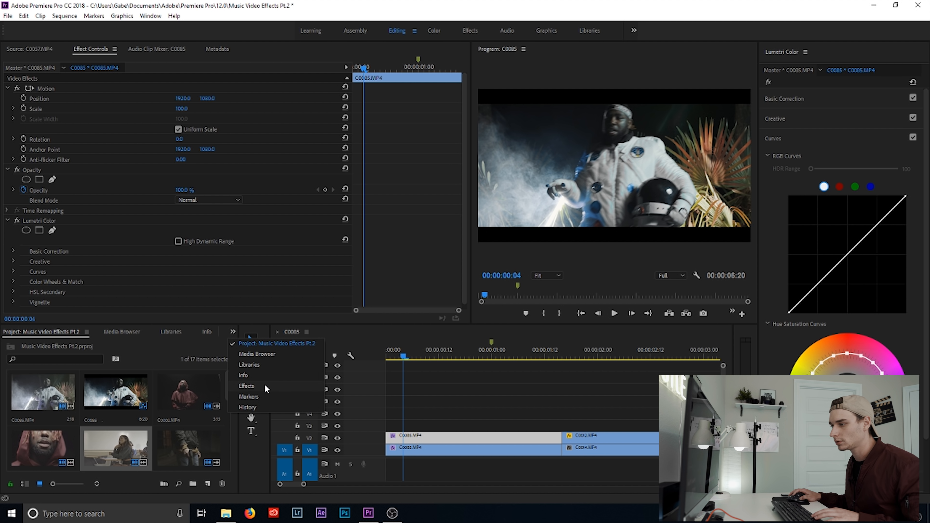
left_click(246, 386)
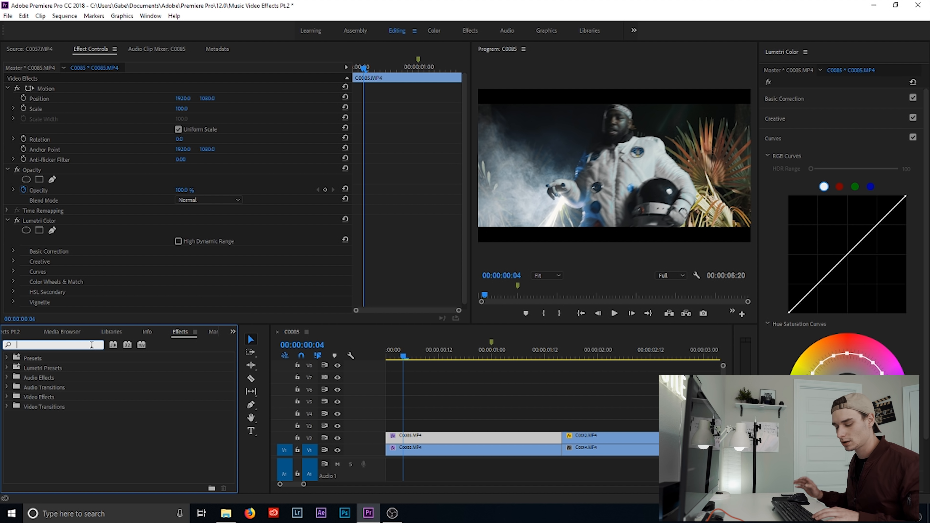
type("direction")
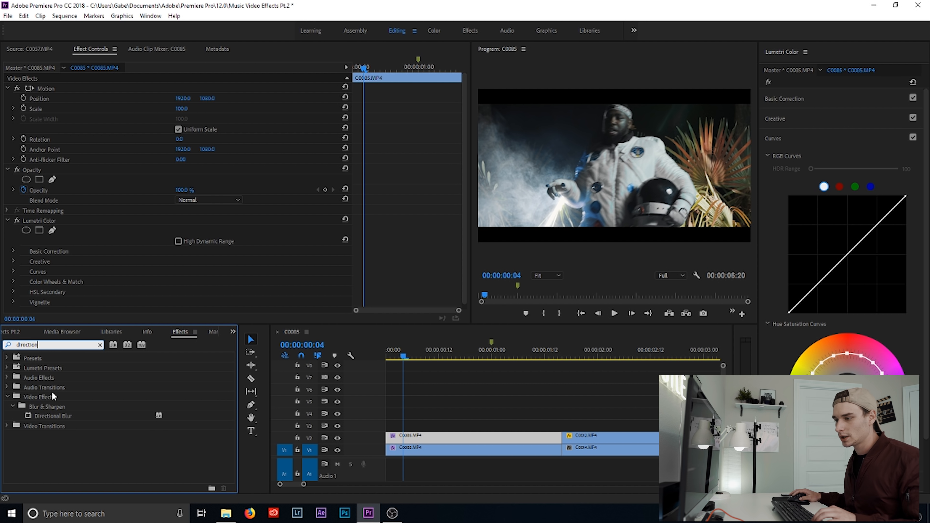
left_click(53, 415)
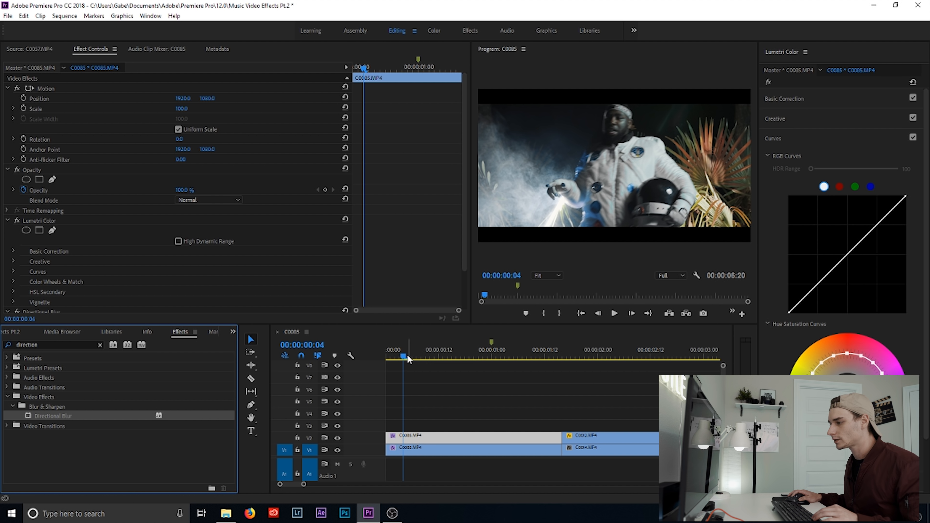
left_click(452, 360)
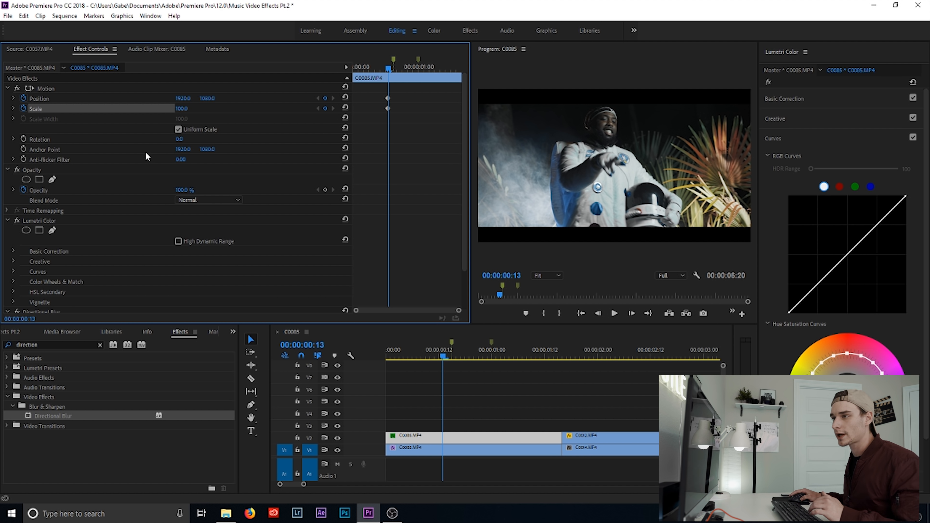
mouse_move(224, 267)
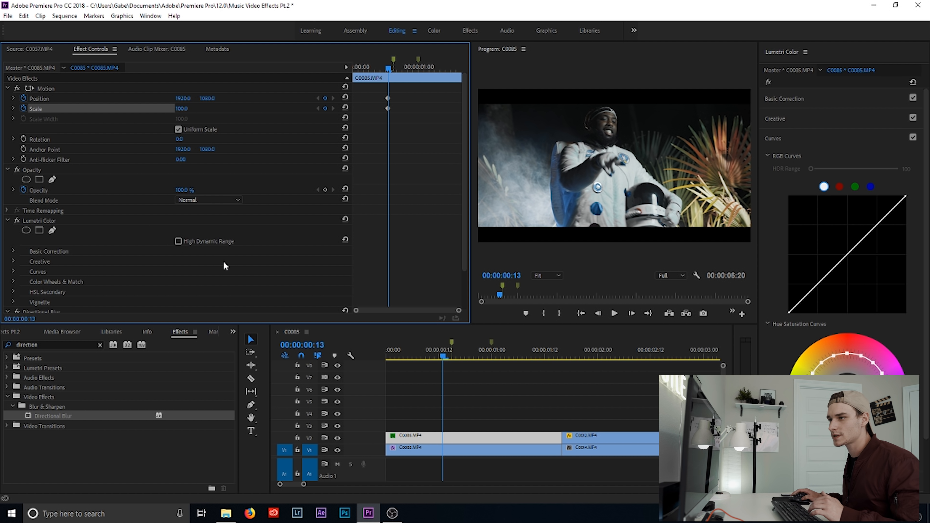
Add opacity and blur keyframes, then two frames later set opacity 40% and blur length 14
left_click(38, 190)
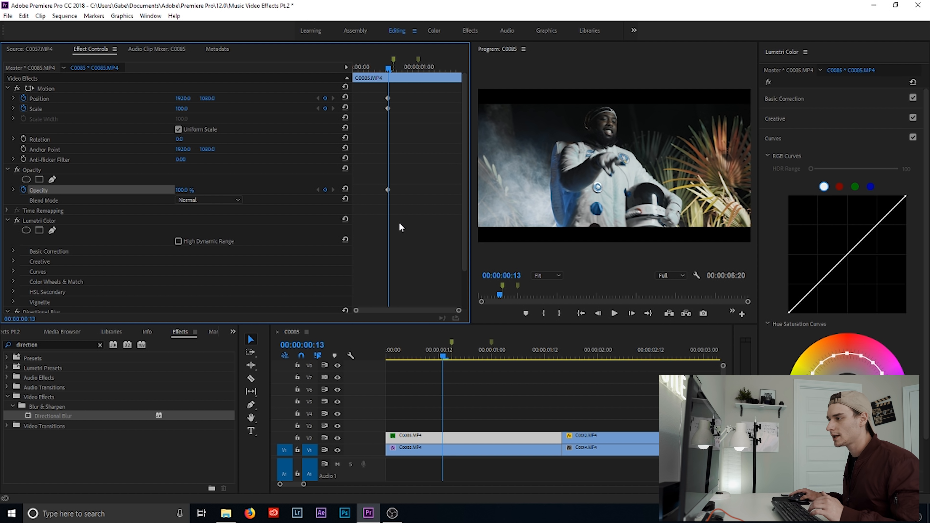
scroll("down", 3)
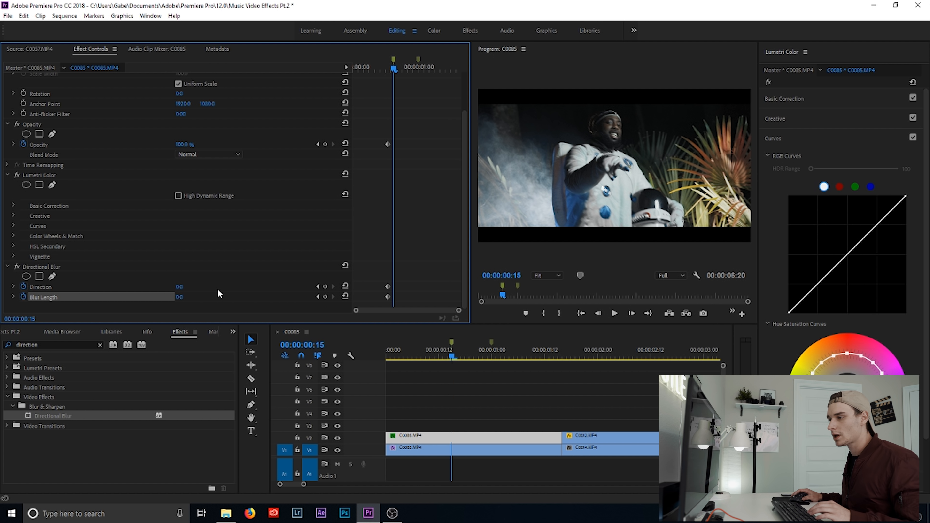
scroll("up", 3)
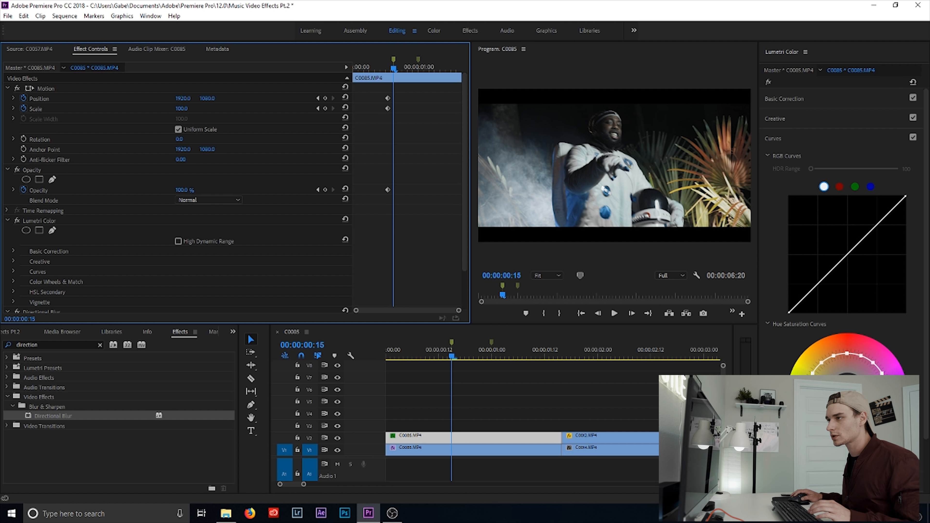
left_click_drag(181, 108, 192, 108)
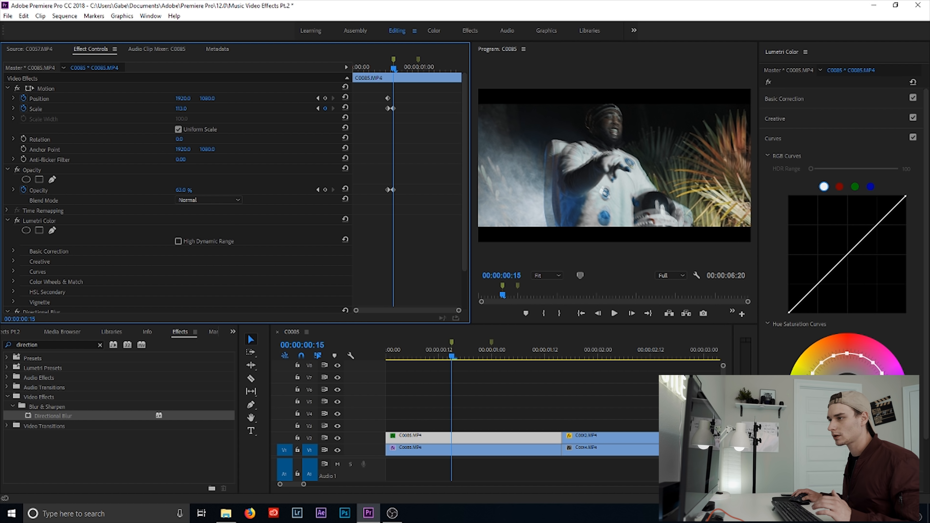
left_click_drag(190, 190, 172, 190)
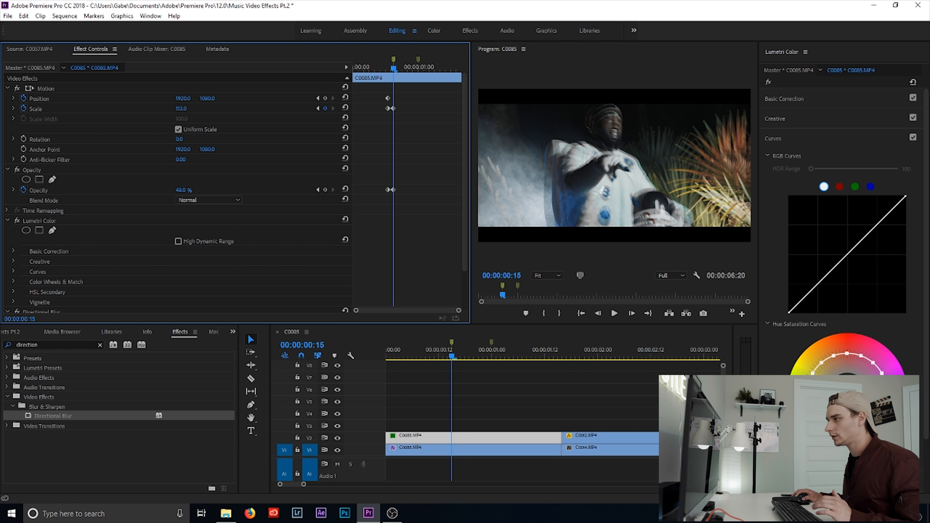
scroll("down", 3)
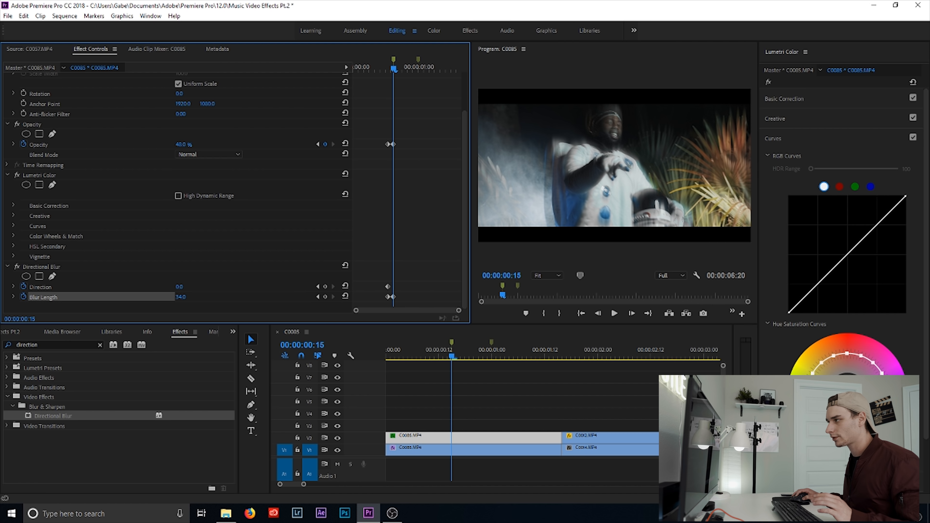
left_click(452, 360)
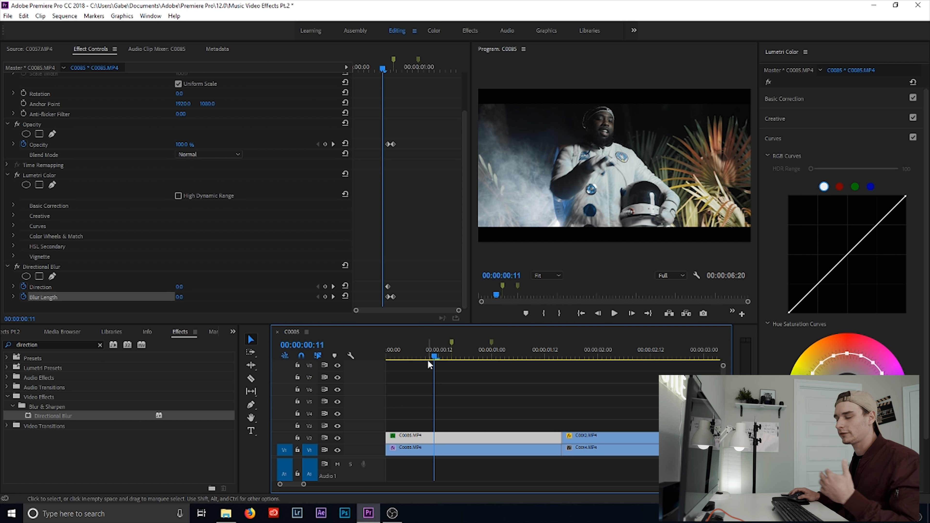
left_click(413, 350)
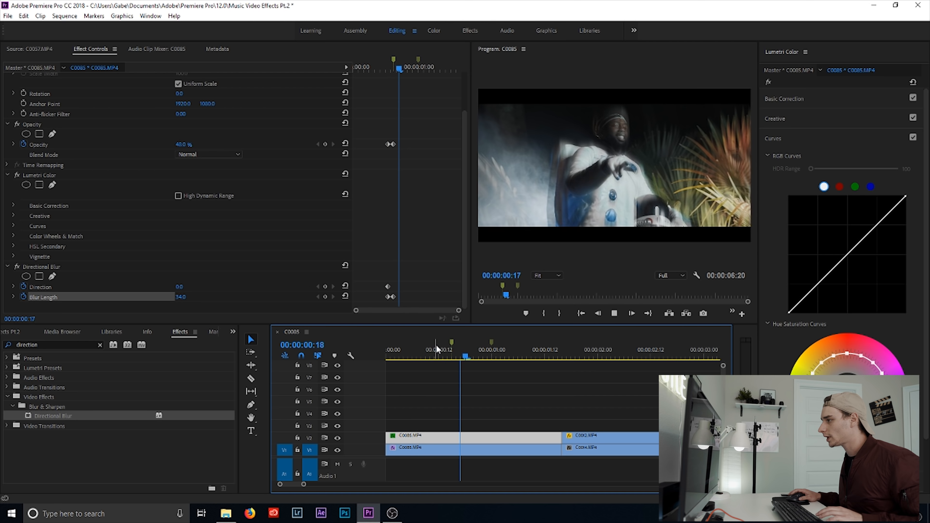
left_click(421, 349)
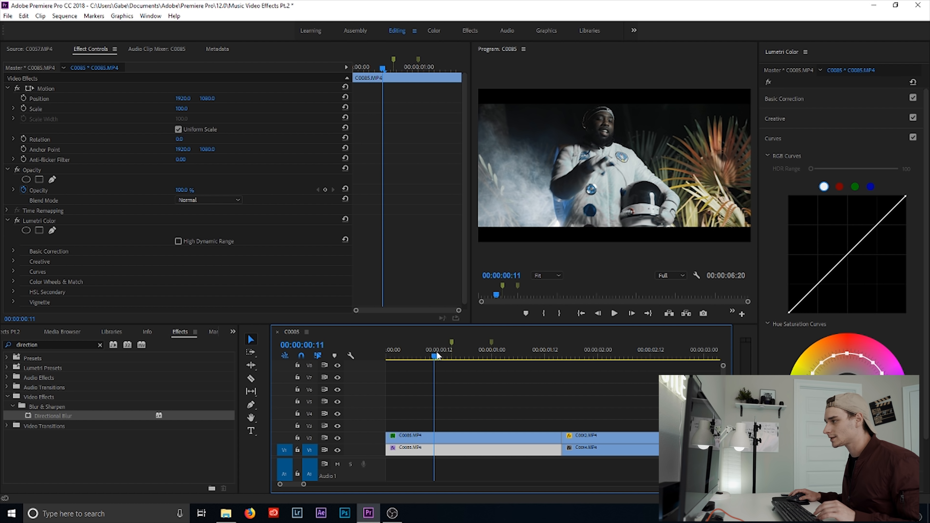
left_click(386, 349)
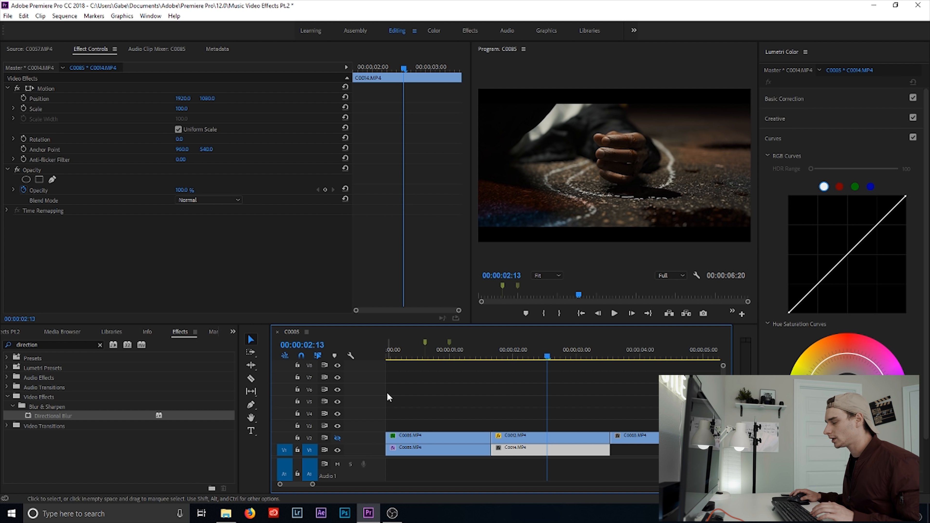
Razor the upper C0012 clip into short slices after 2:00 and select the first slice
left_click(520, 355)
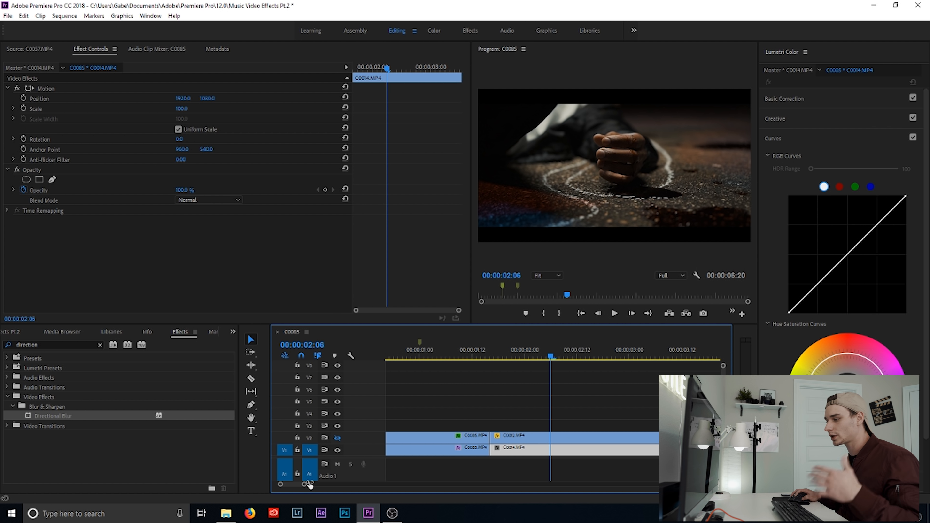
mouse_move(308, 485)
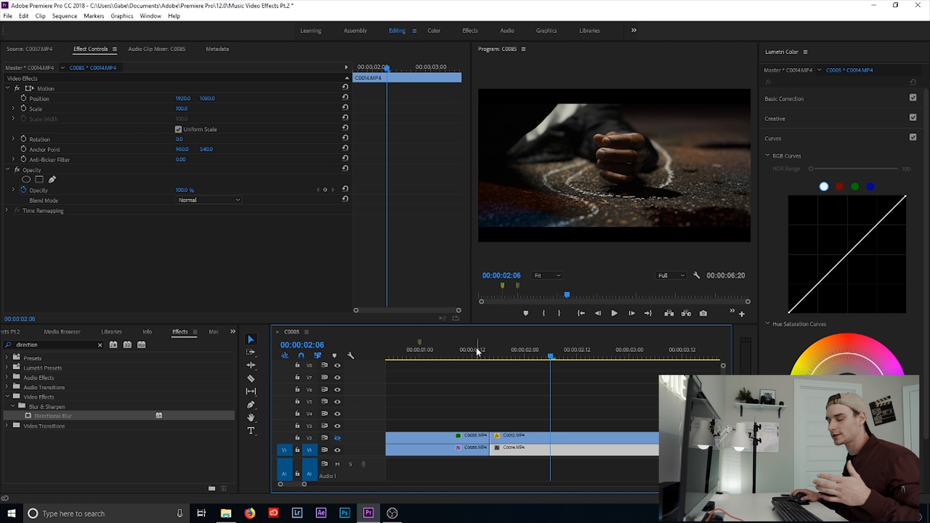
mouse_move(534, 349)
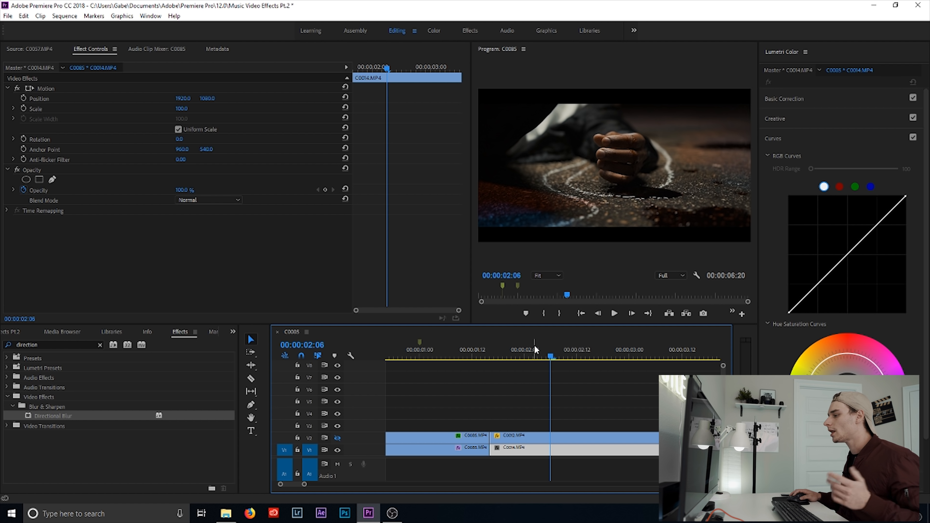
left_click(523, 359)
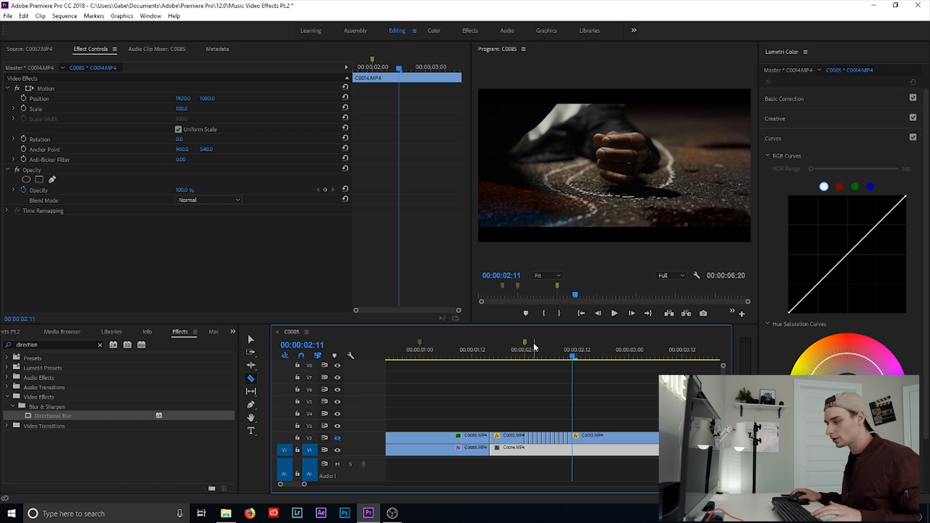
left_click(527, 356)
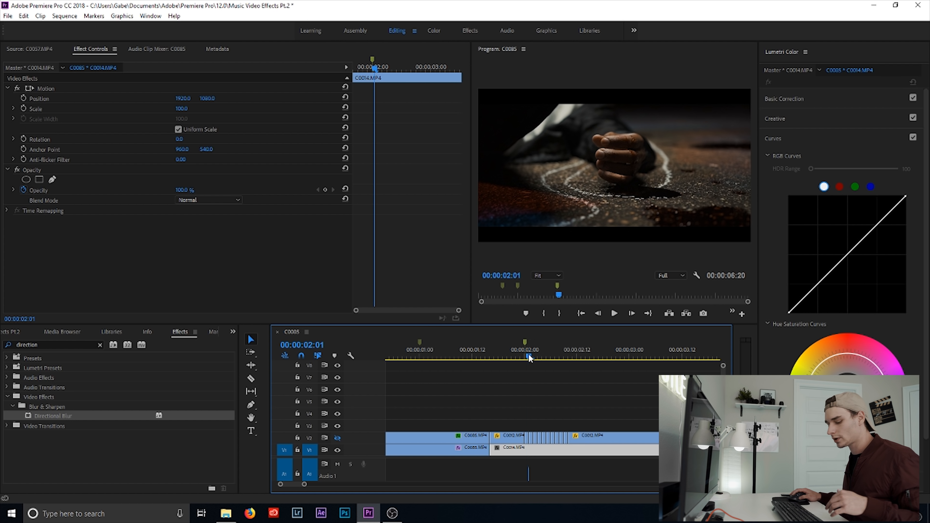
left_click(526, 441)
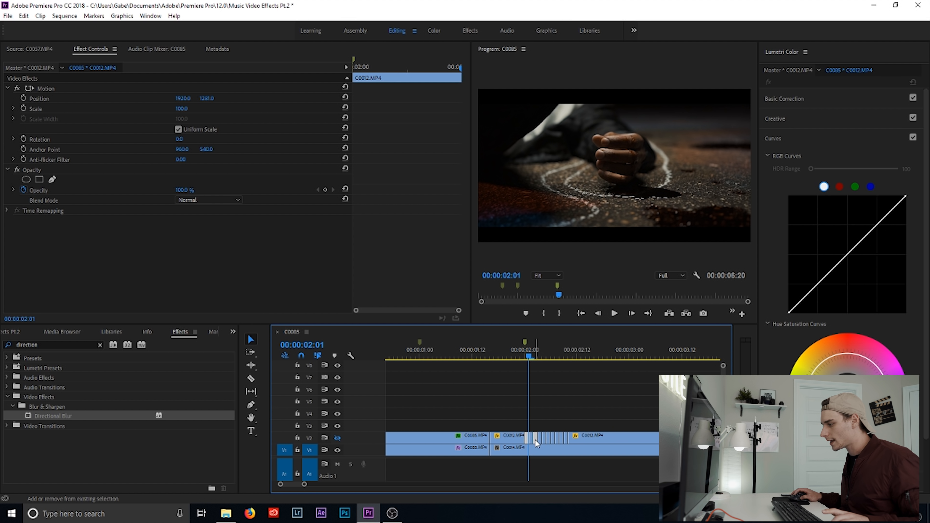
left_click(552, 441)
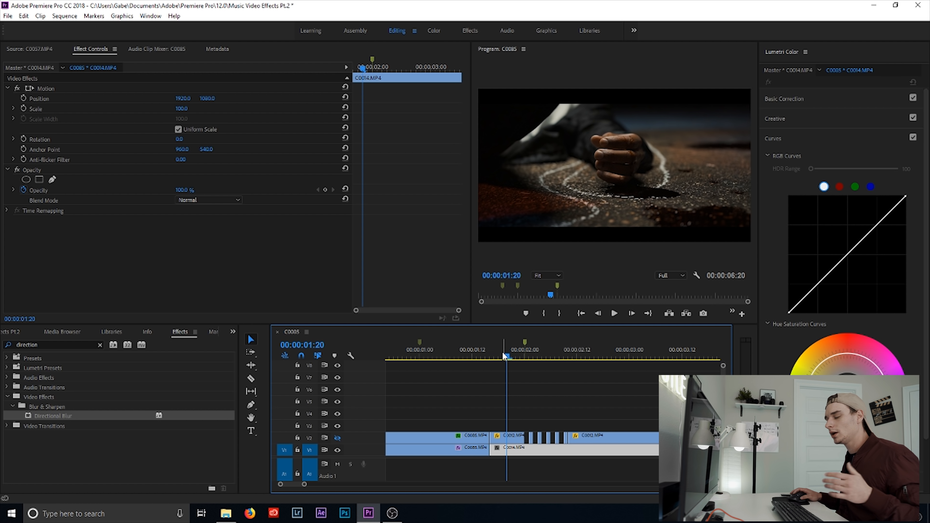
left_click(595, 349)
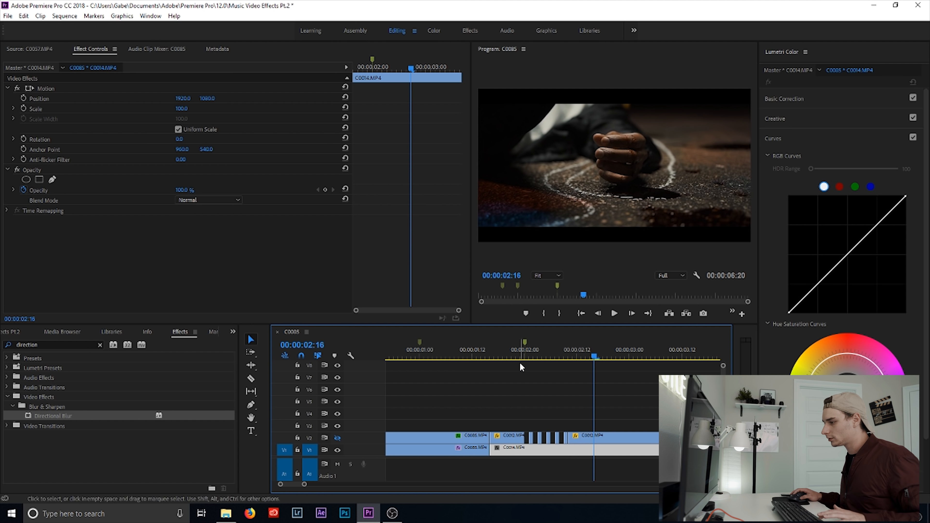
left_click(511, 358)
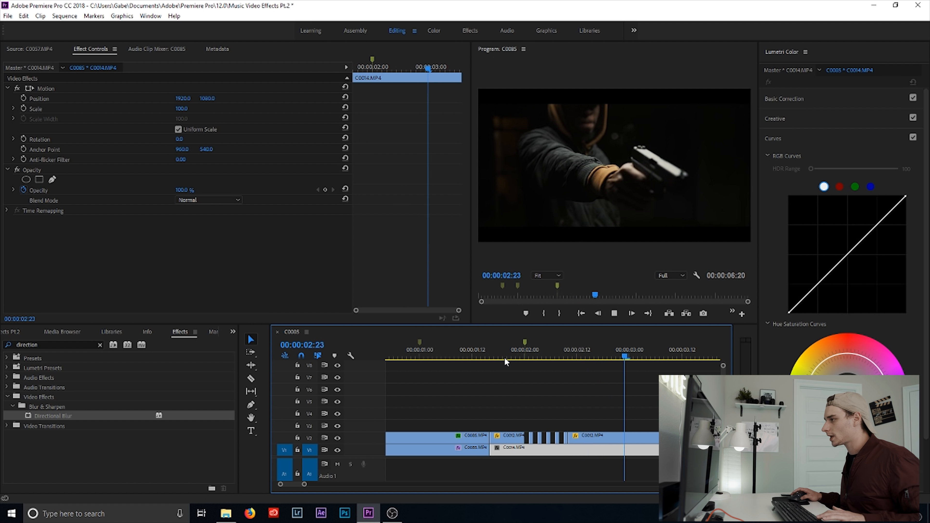
left_click(516, 356)
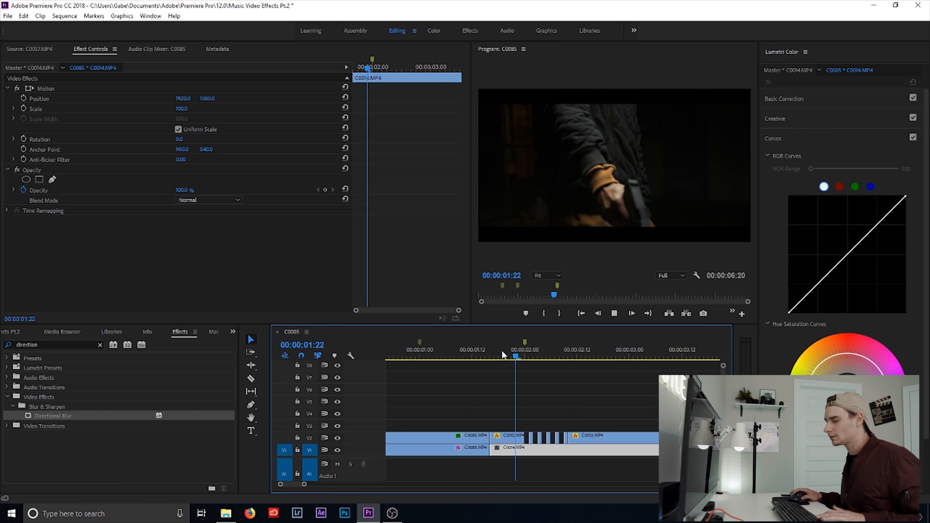
left_click(528, 357)
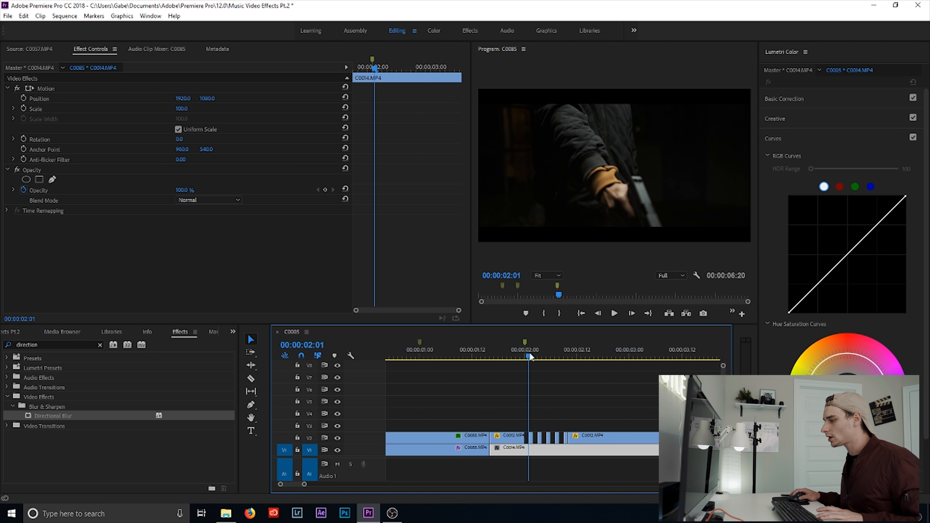
left_click(510, 448)
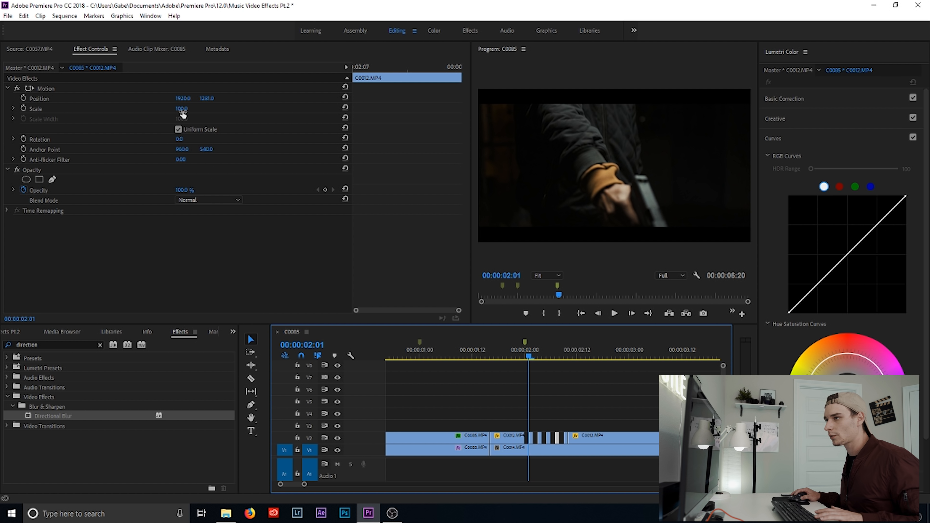
Reduce the C0012 slice's Scale to 76 and check the result on the timeline
left_click_drag(184, 108, 180, 108)
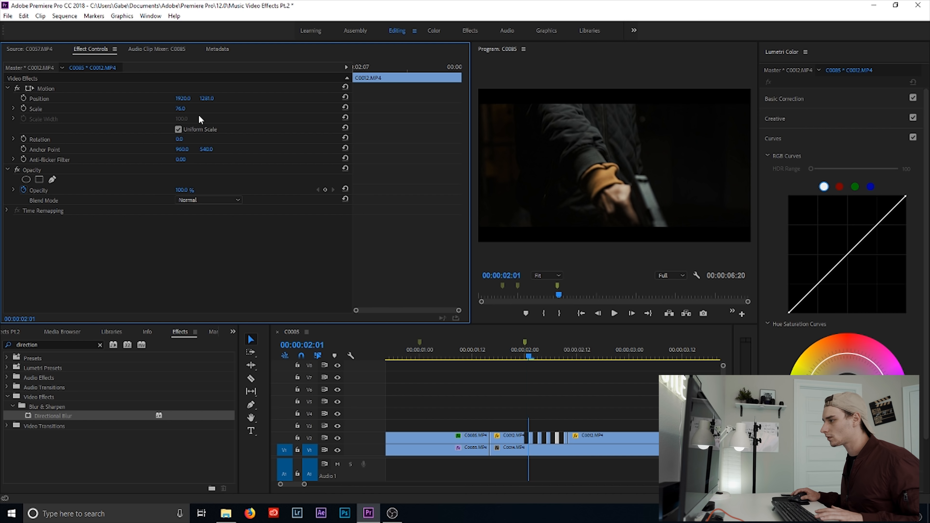
double_click(181, 109)
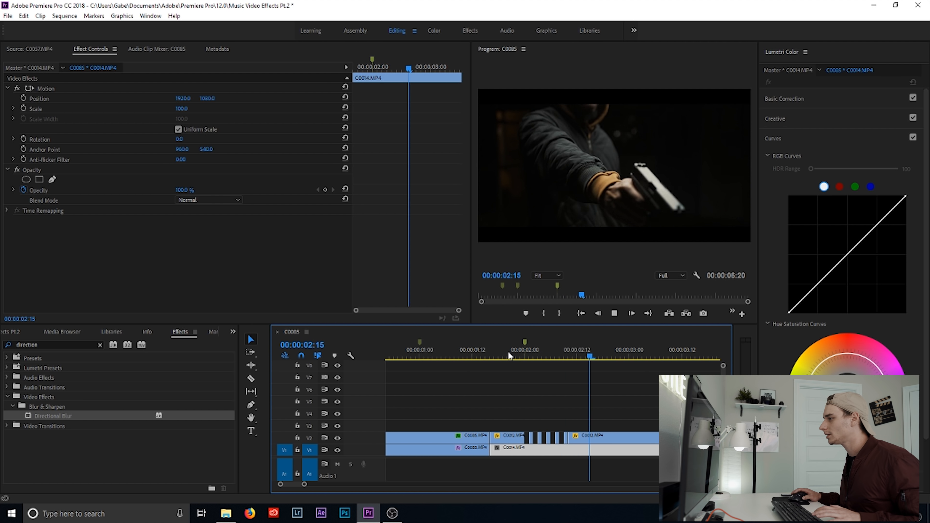
left_click(608, 356)
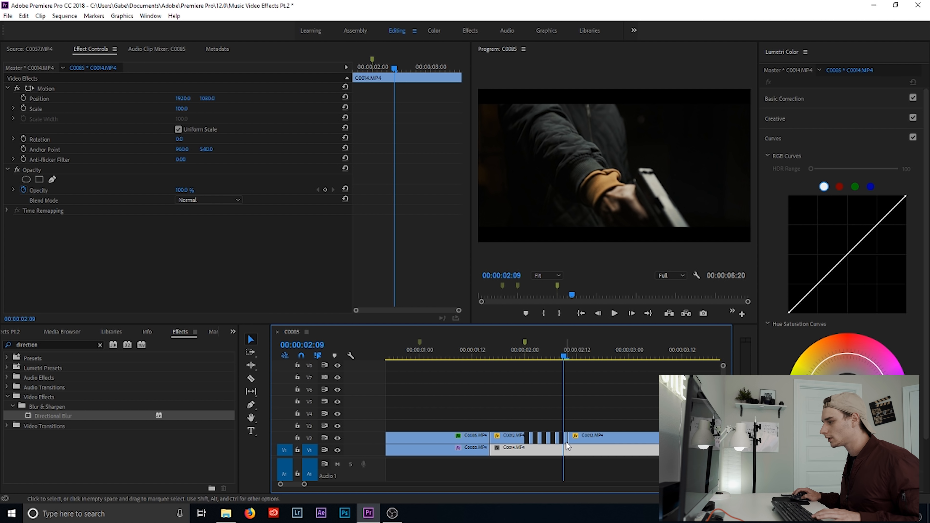
Select the lower C0014 clip and replay the gun-pointing section
left_click(567, 447)
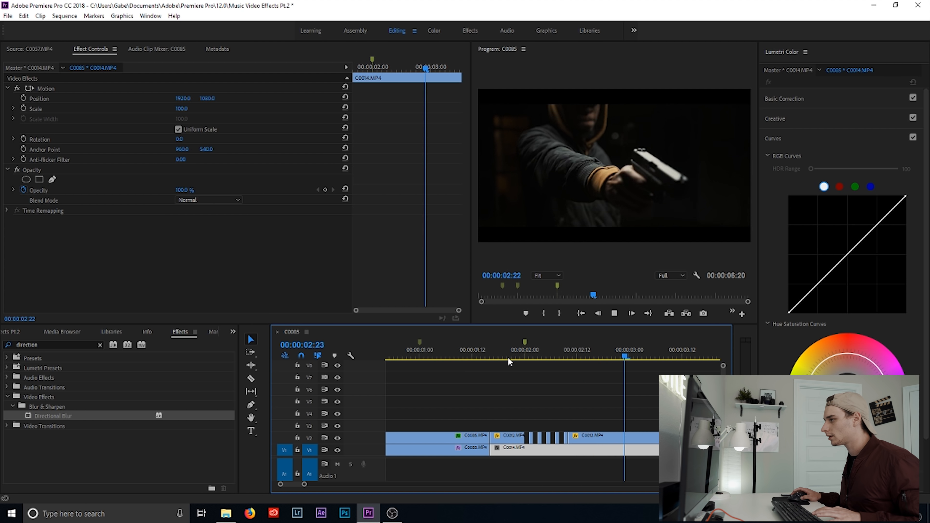
left_click(515, 358)
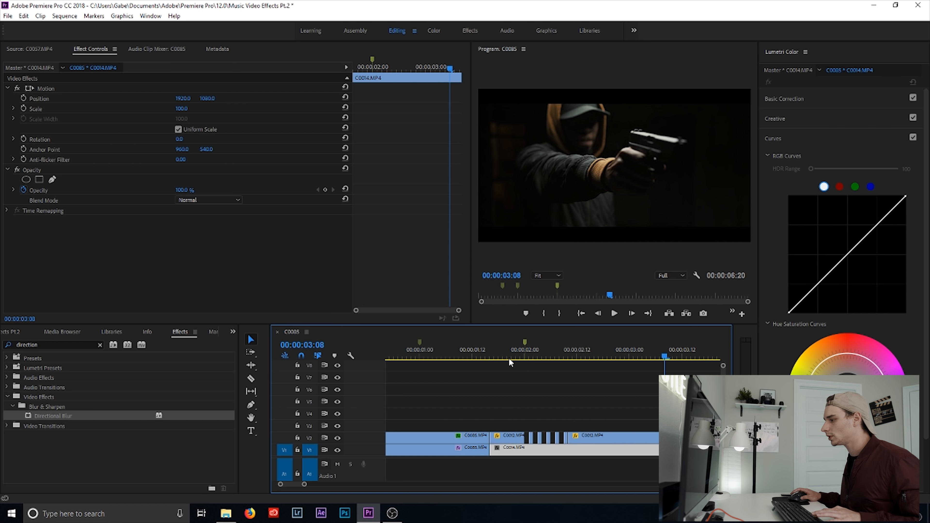
left_click(508, 356)
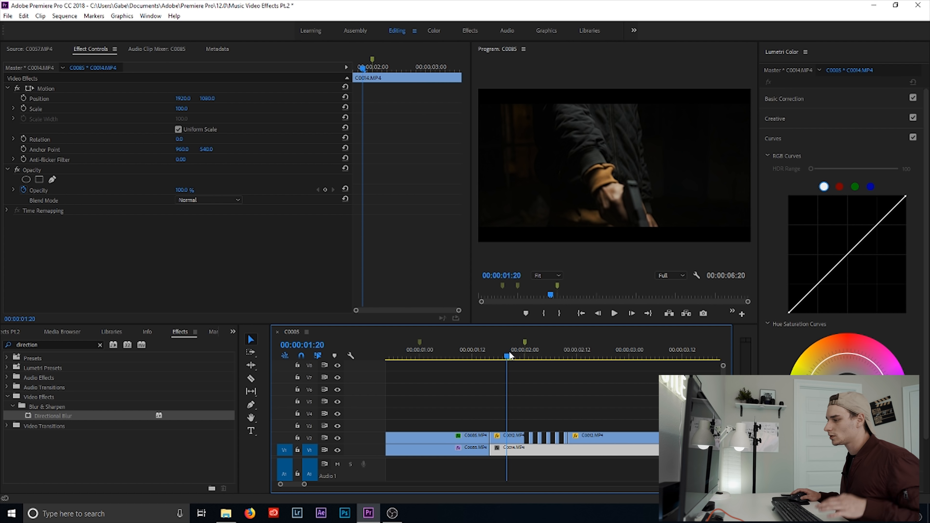
mouse_move(441, 474)
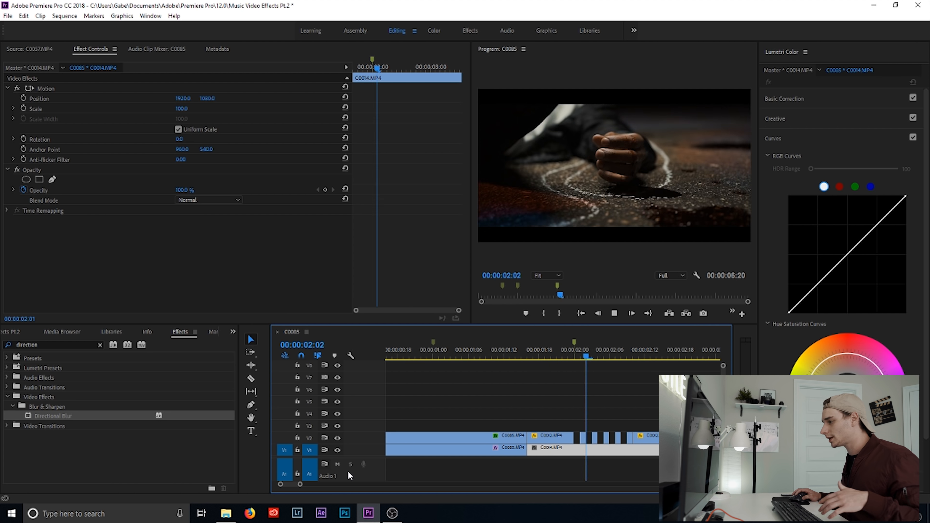
Zoom the timeline and park the playhead at 00:00:04:07 near the end of C0003
left_click(544, 349)
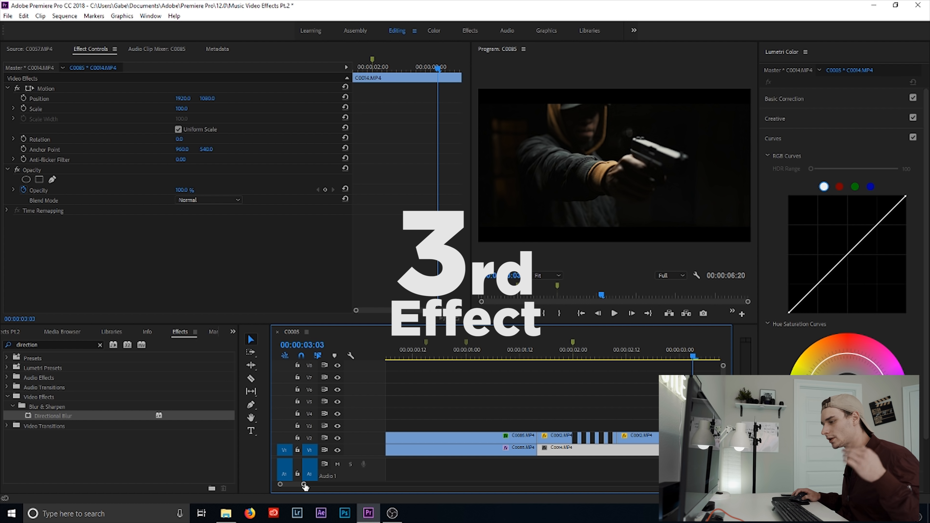
left_click(533, 353)
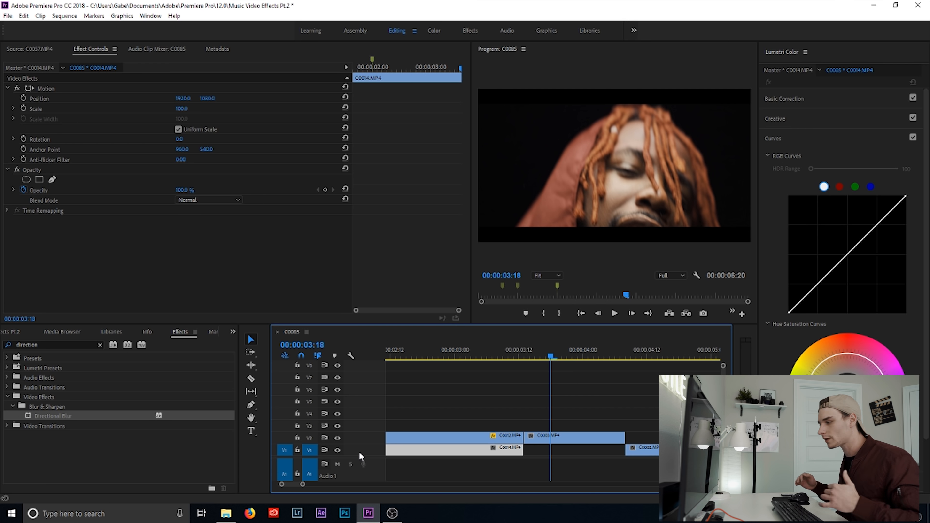
mouse_move(616, 356)
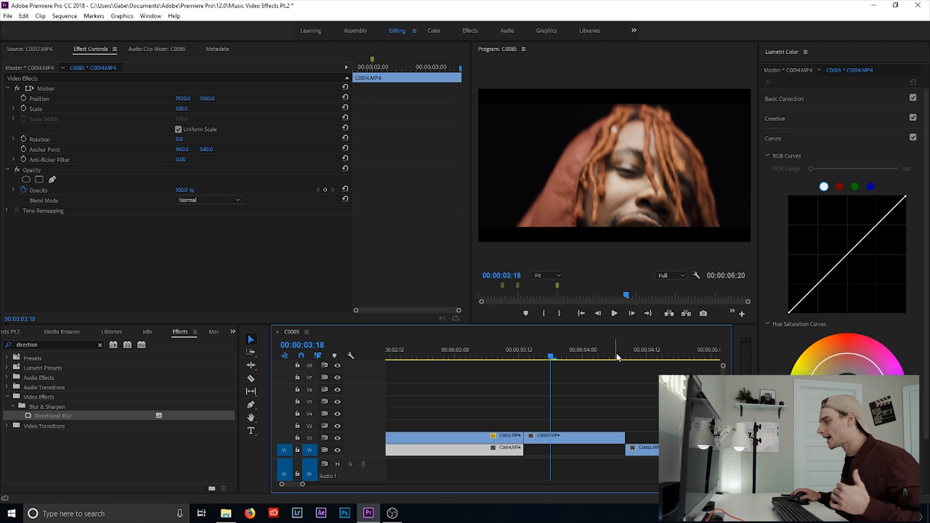
left_click(621, 361)
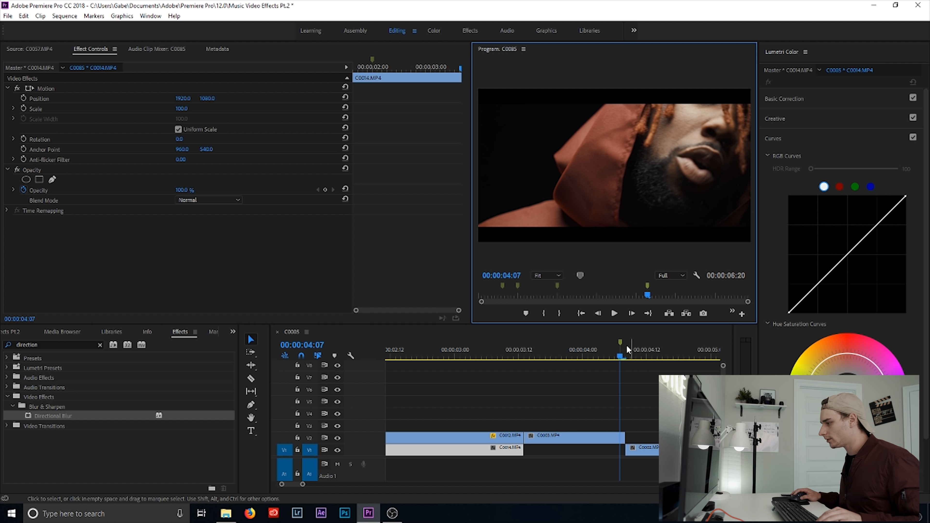
left_click(621, 349)
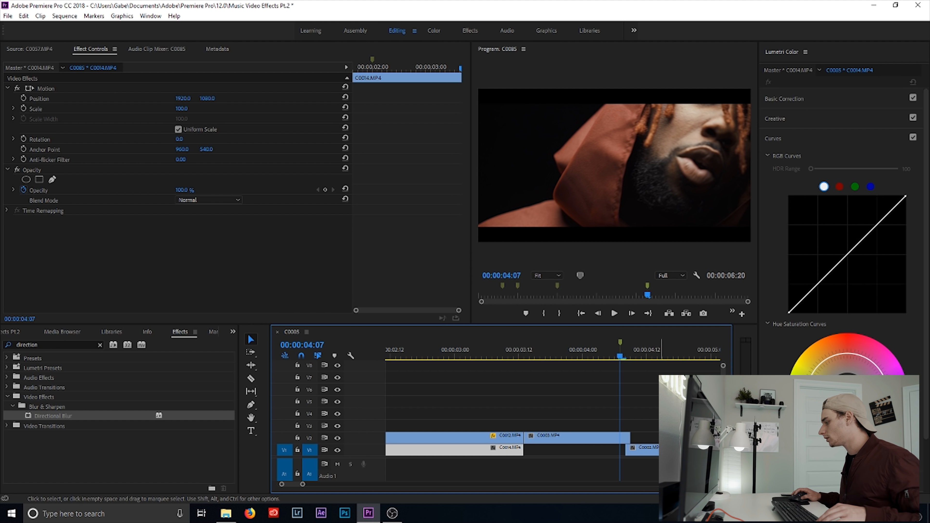
Deselect all clips and razor the upper C0003 clip at the playhead
left_click(251, 378)
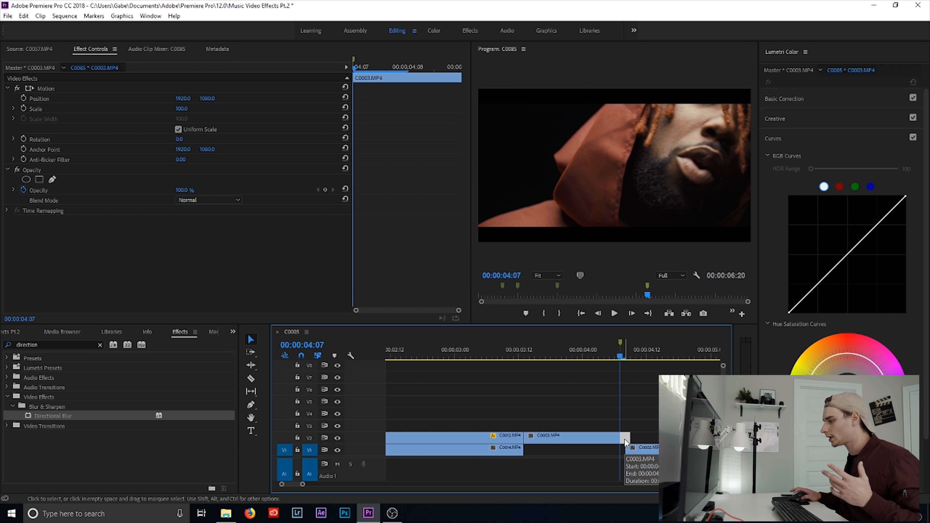
right_click(620, 441)
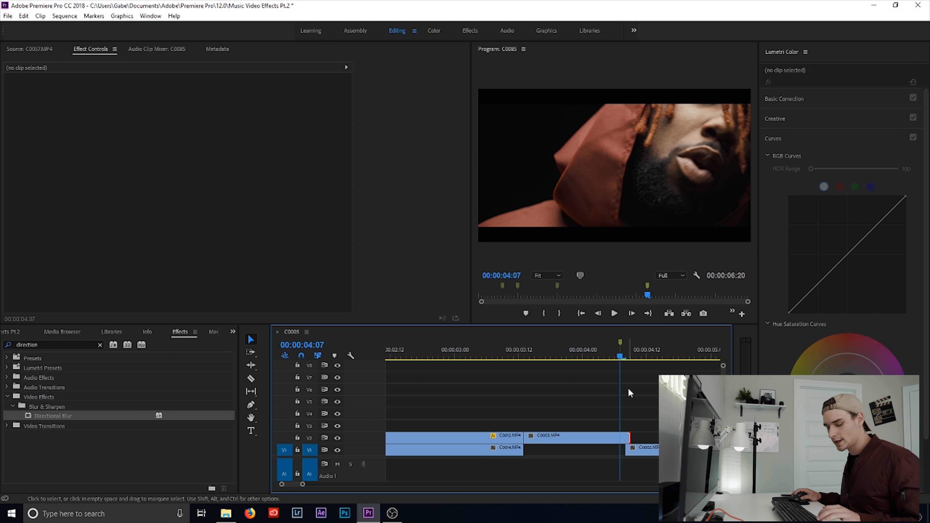
left_click(251, 378)
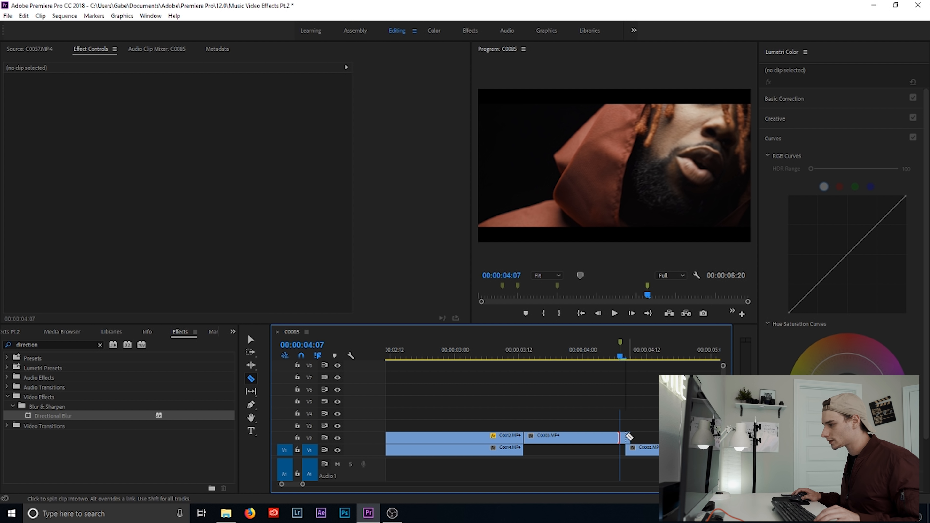
left_click(251, 339)
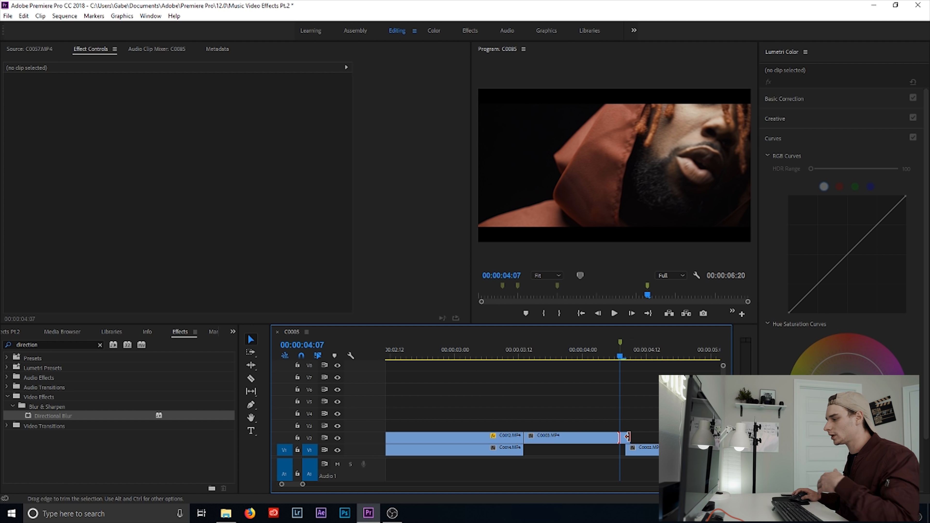
mouse_move(627, 444)
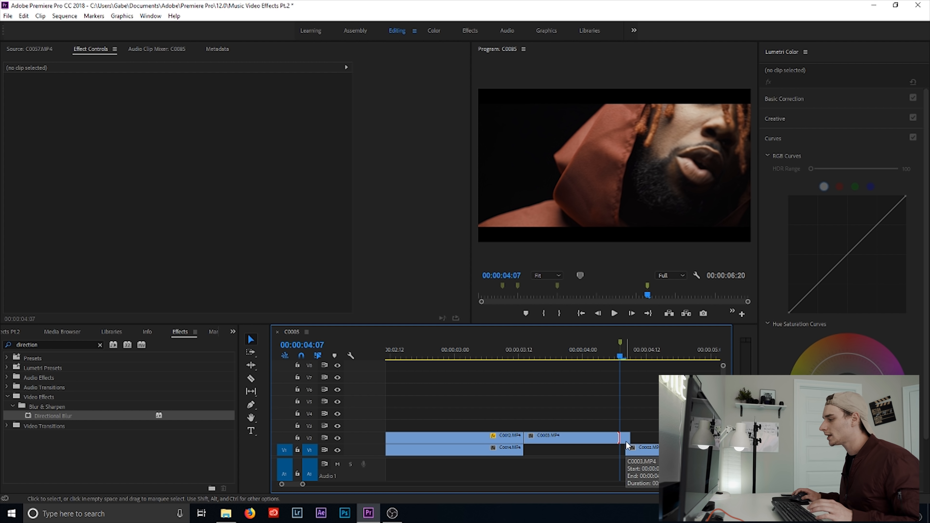
Set a new speed for the short C0003 tail piece via Speed/Duration
right_click(628, 446)
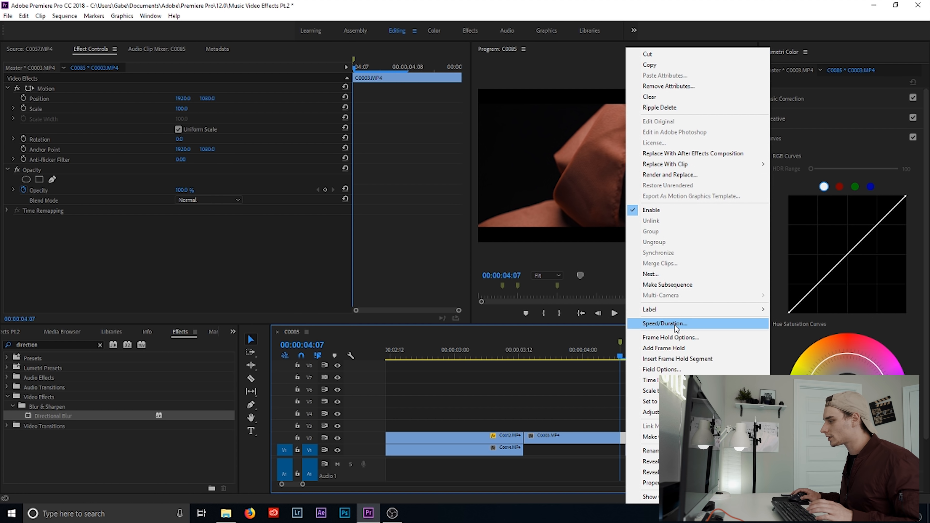
left_click(665, 323)
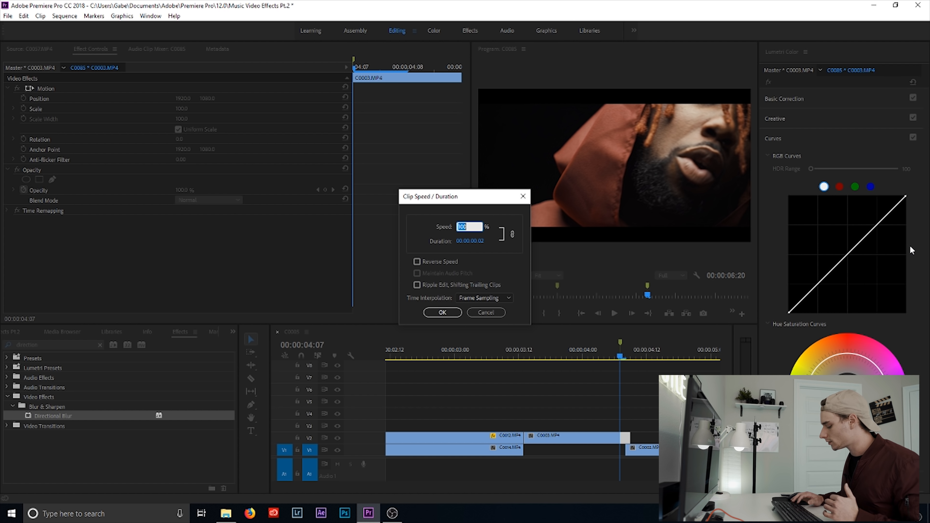
left_click(442, 312)
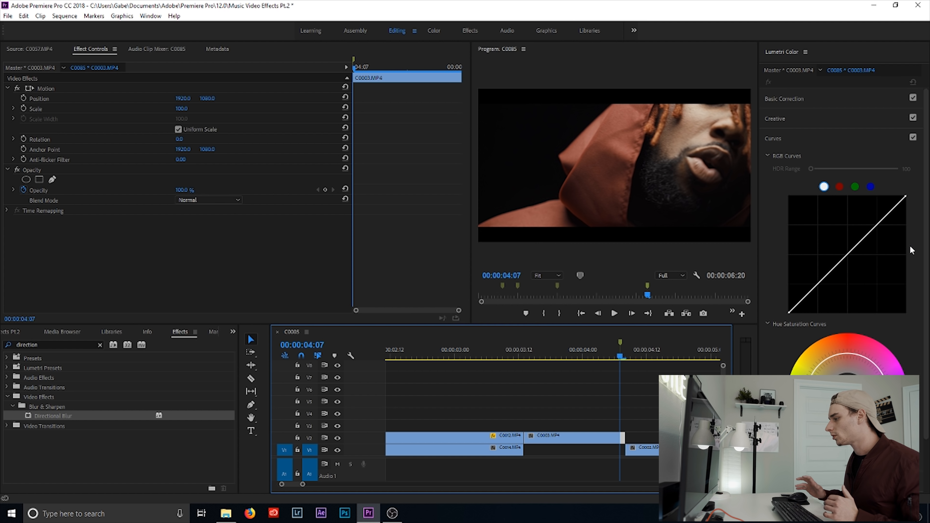
mouse_move(605, 347)
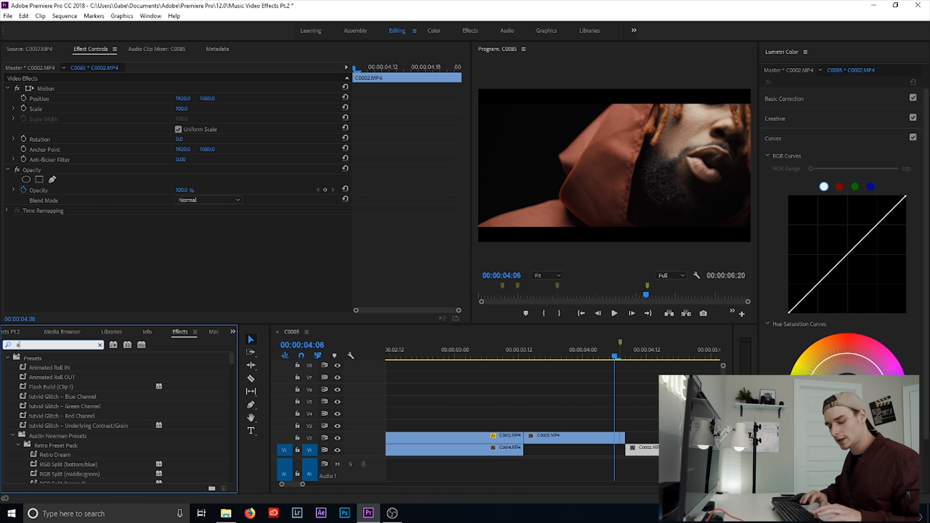
Search 'add' and drop Additive Dissolve onto the cut after C0003
type("add")
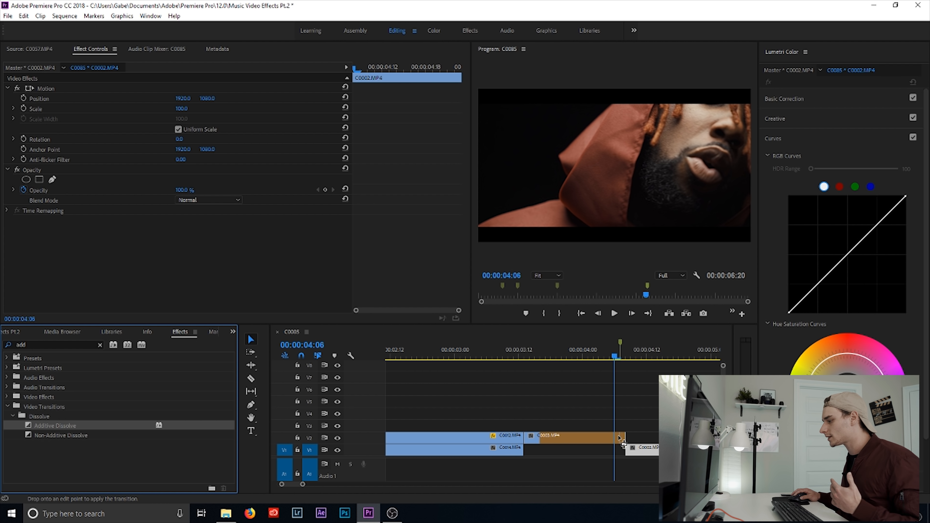
left_click(620, 439)
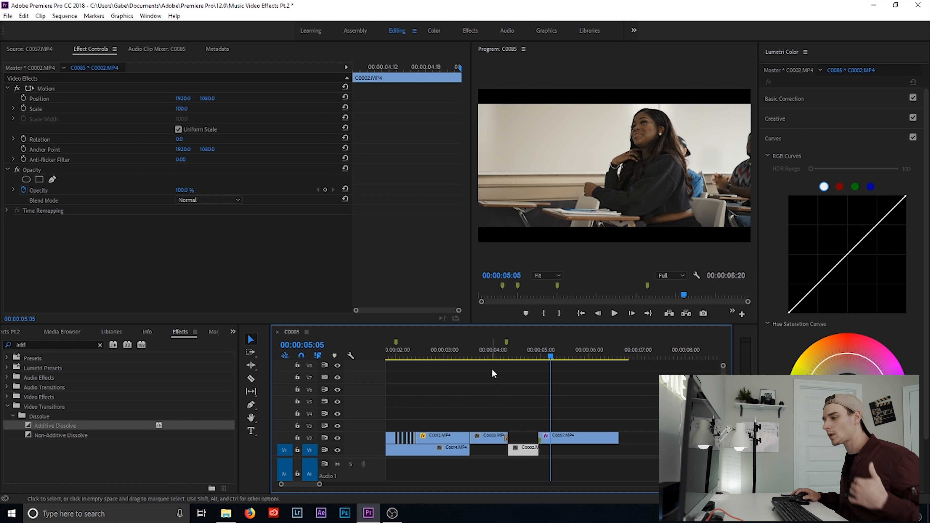
left_click(491, 356)
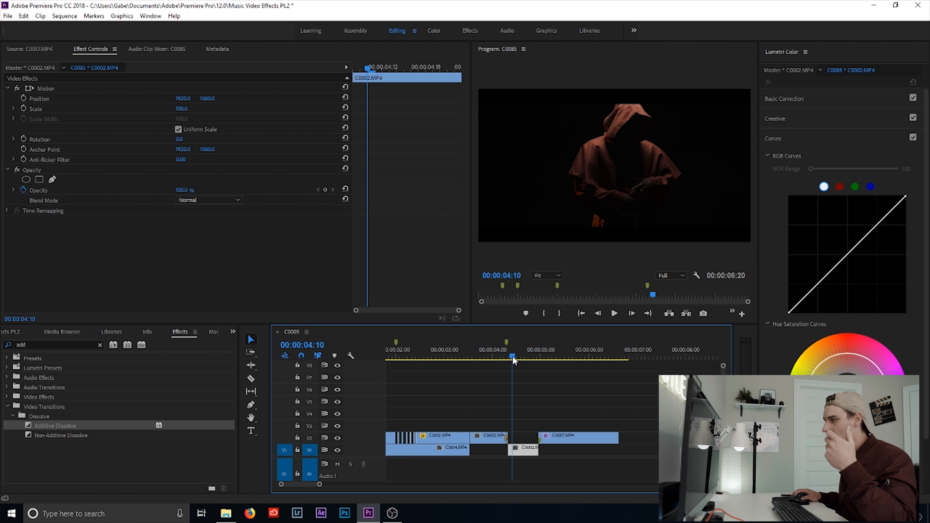
left_click(528, 358)
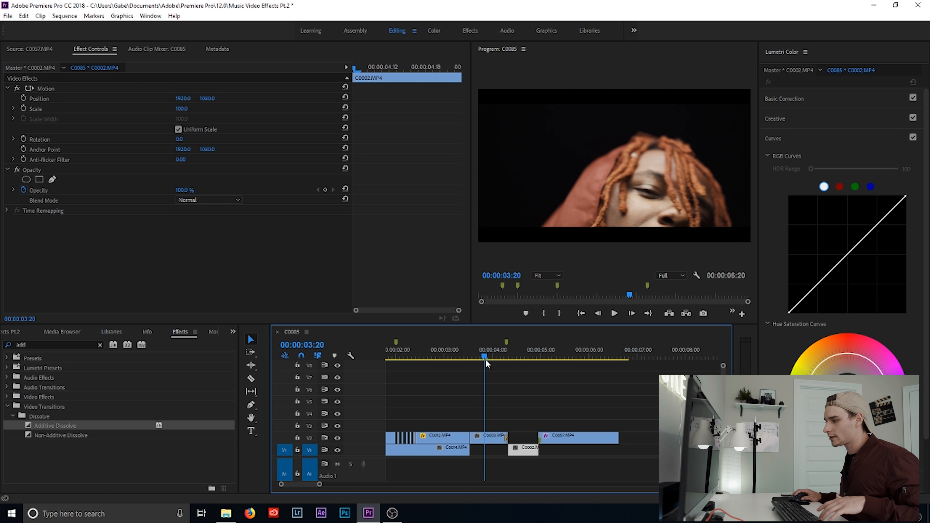
left_click(498, 356)
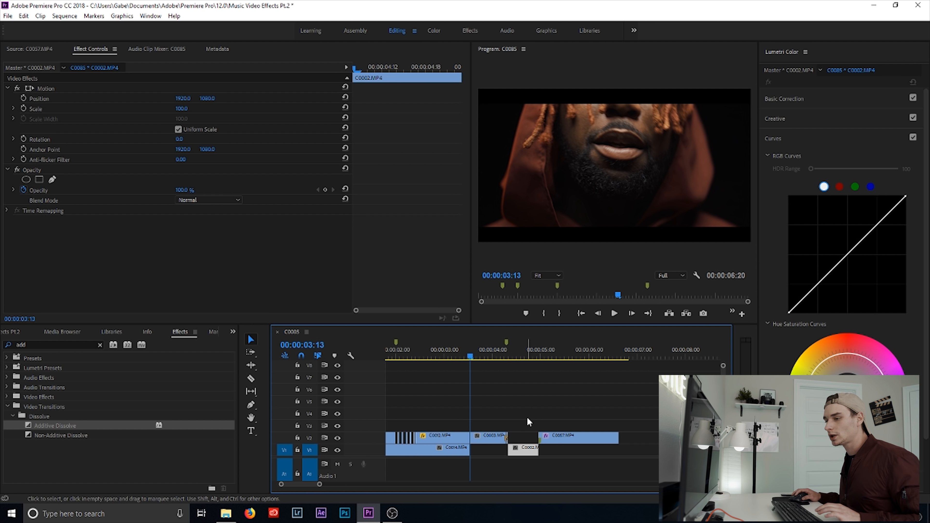
left_click(533, 356)
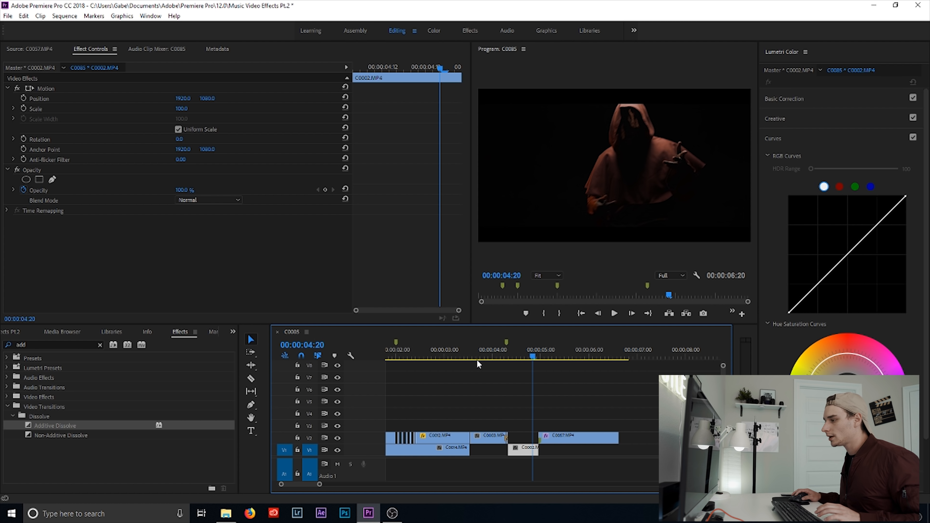
left_click(478, 357)
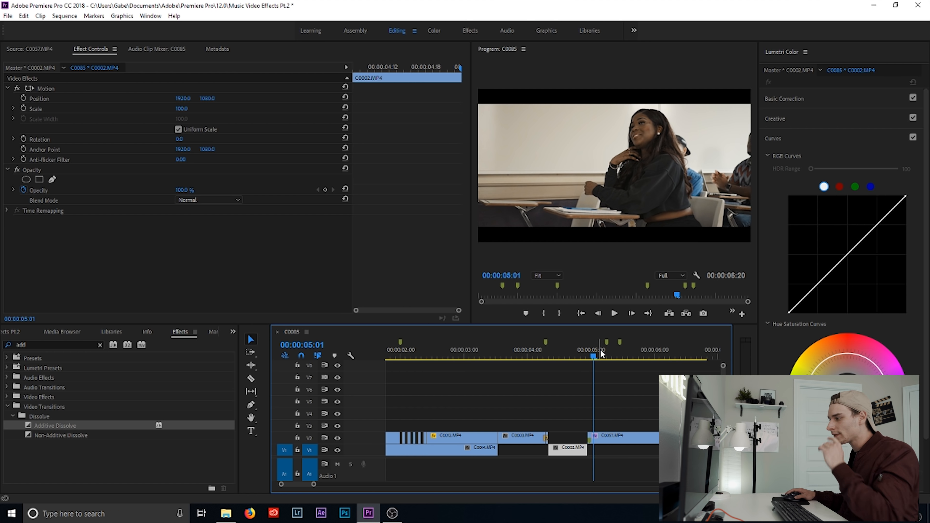
From 5:06, duplicate the classroom C0057 clip onto V3 and V4 and select the top copy
left_click(603, 357)
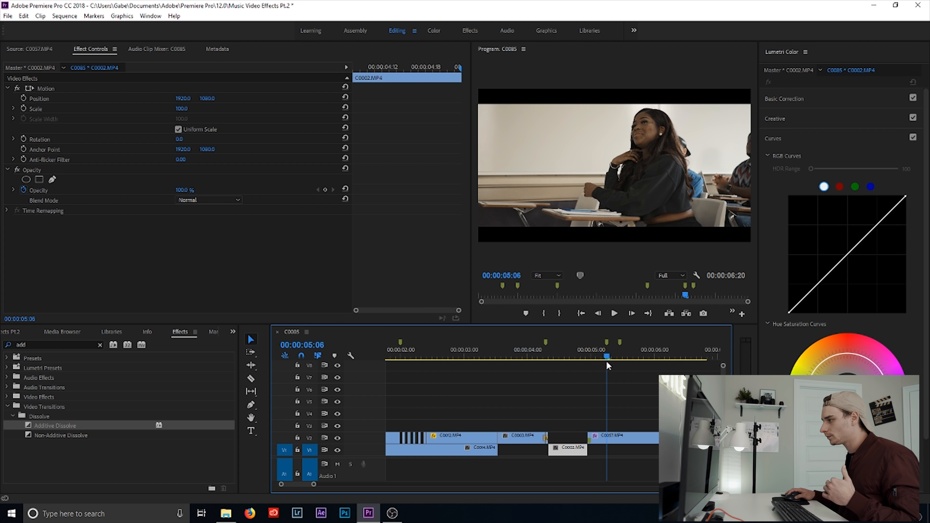
left_click(617, 436)
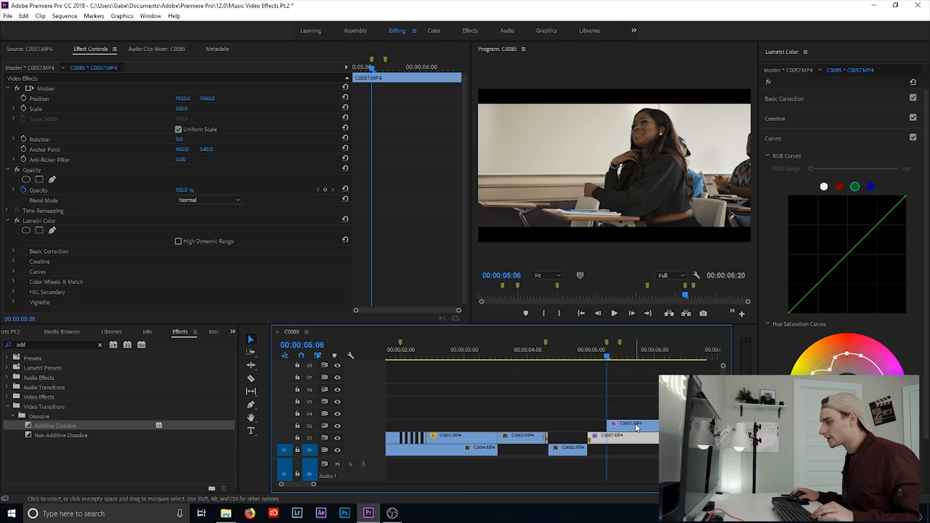
left_click(626, 427)
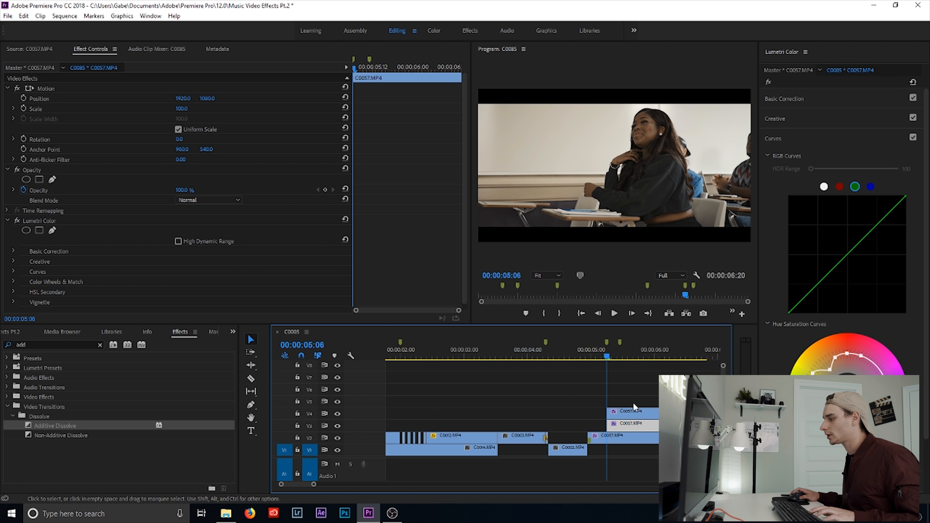
left_click(620, 357)
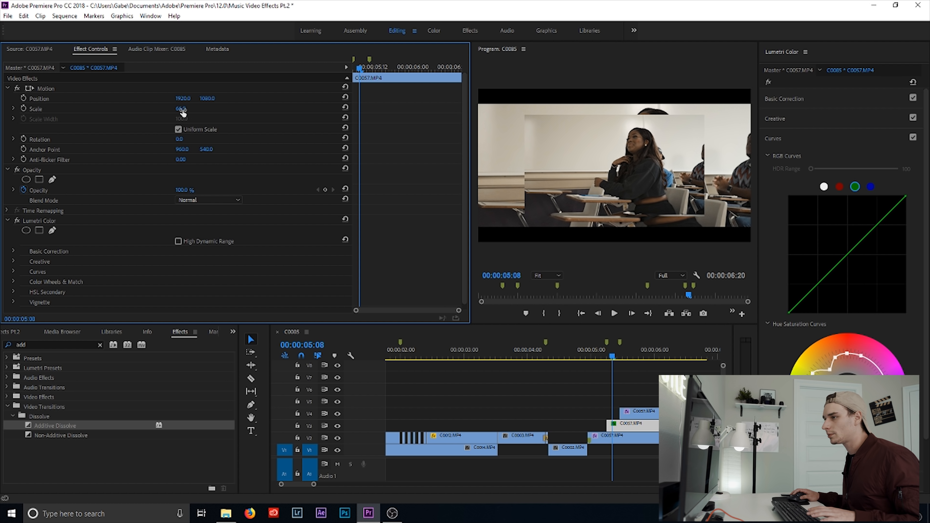
Check the classroom copy's source, return to Effect Controls and select the base clip for colouring
left_click(29, 49)
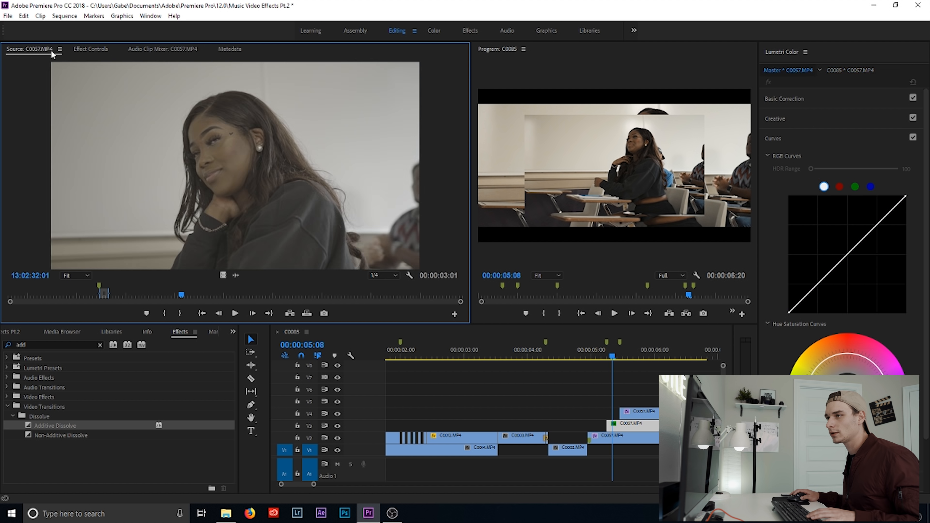
left_click(90, 48)
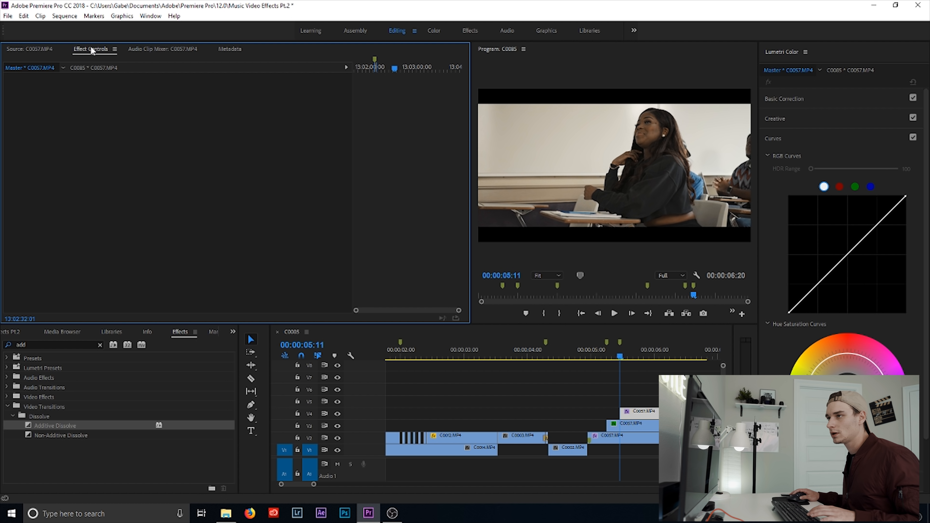
left_click(90, 48)
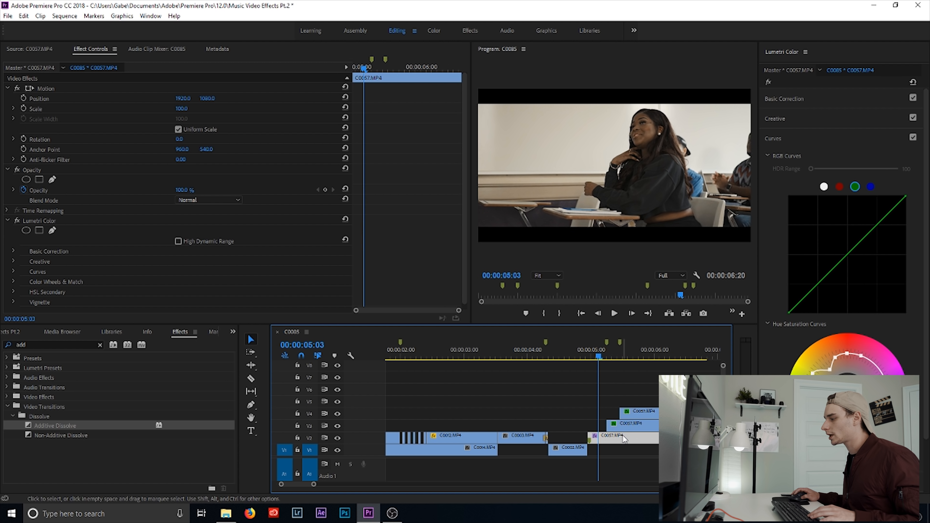
mouse_move(906, 208)
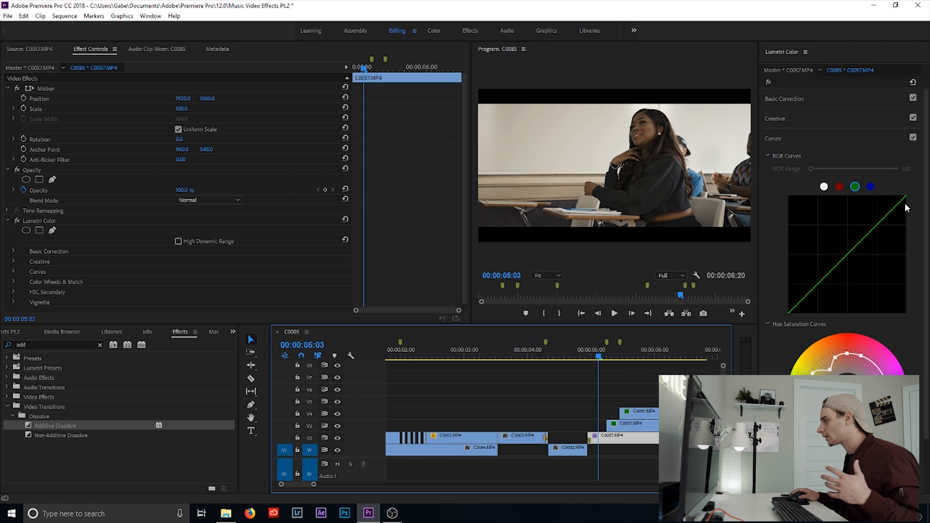
mouse_move(898, 192)
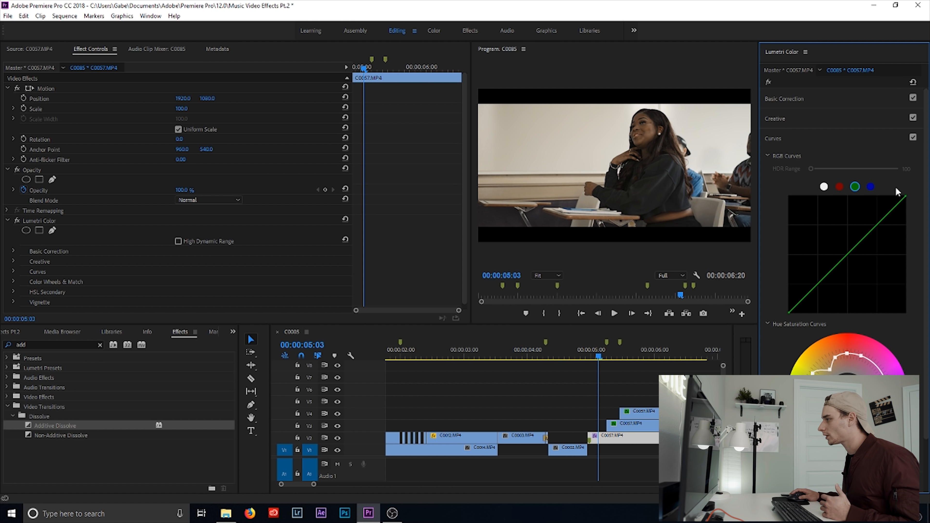
mouse_move(790, 113)
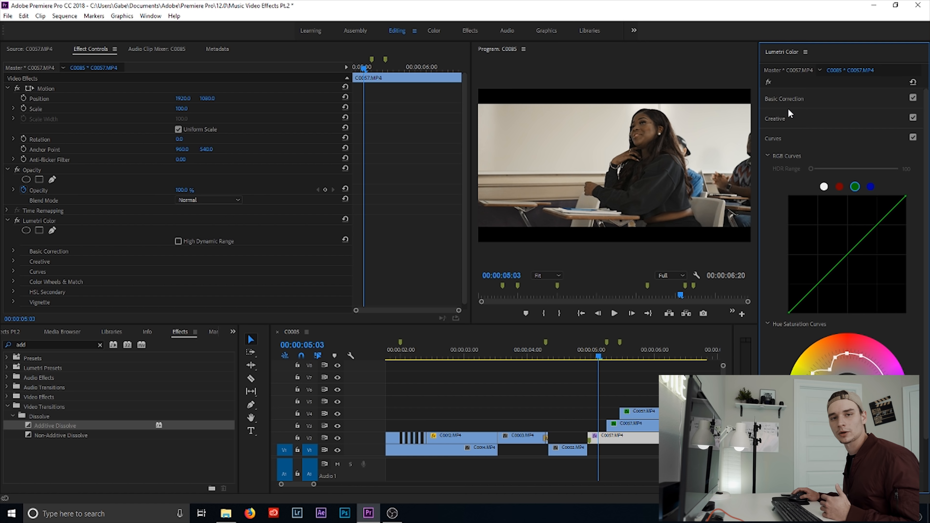
Pull down the blue RGB curve in Lumetri Color to tint the V2 classroom clip yellow
left_click(784, 99)
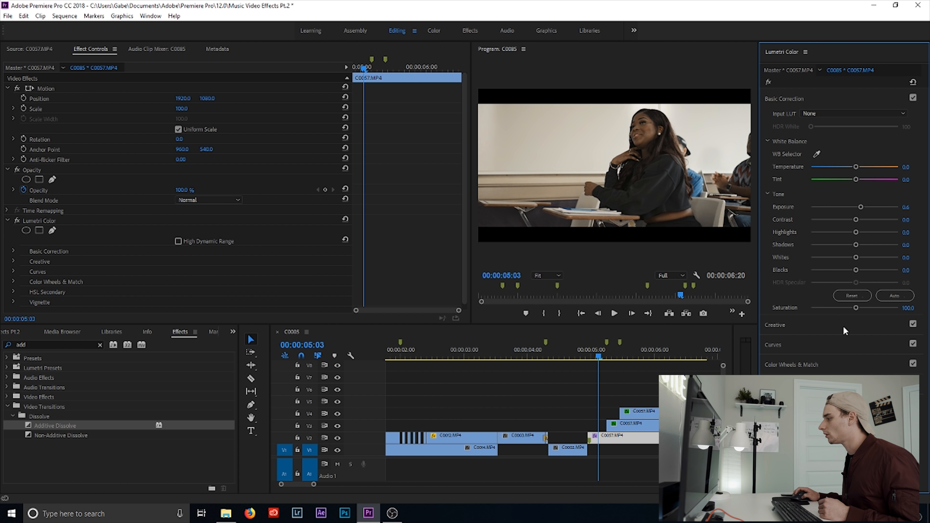
left_click(773, 138)
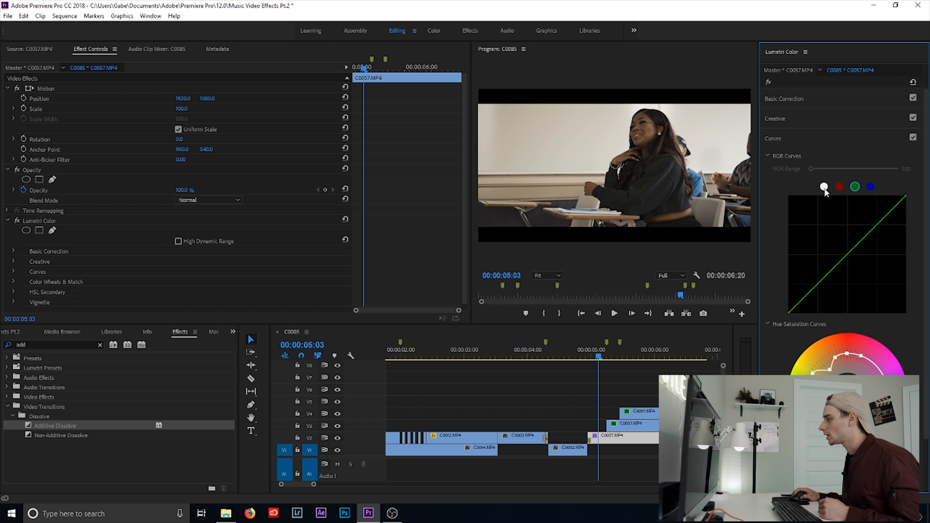
left_click(871, 187)
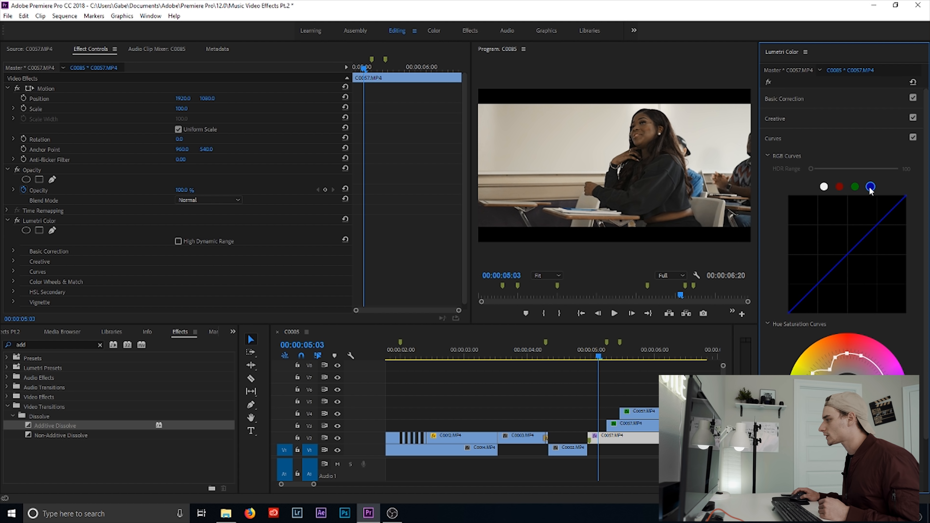
left_click(839, 187)
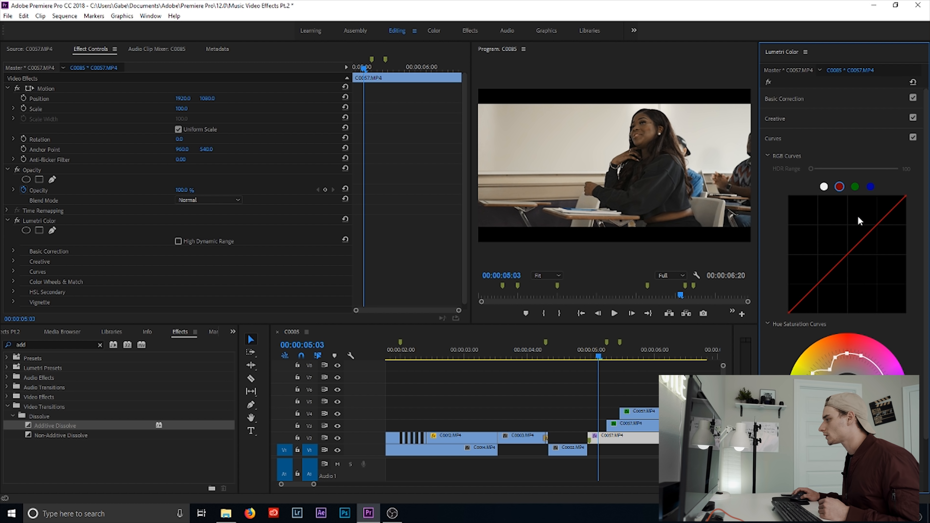
mouse_move(865, 194)
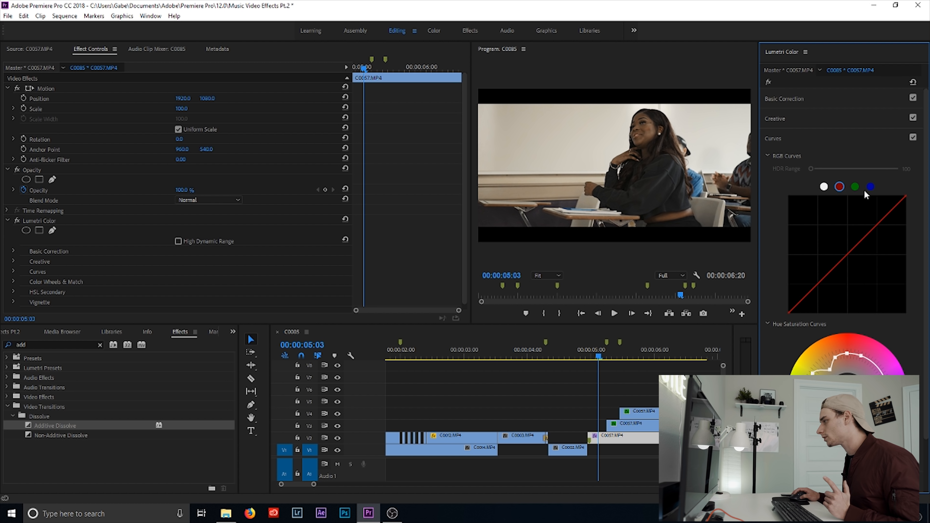
left_click(870, 186)
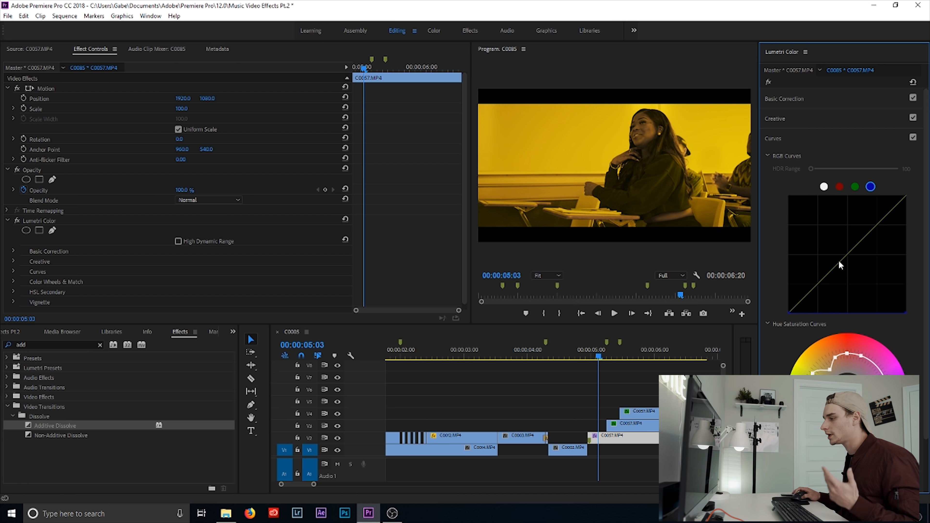
Move to the stacked insets at 5:15 and adjust an inset copy's channel curve to recolour it
left_click(616, 349)
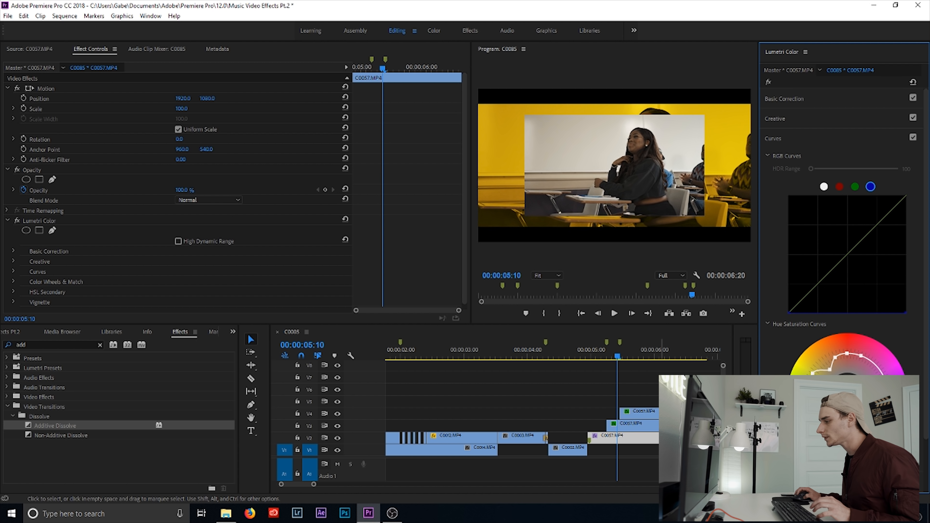
left_click(854, 186)
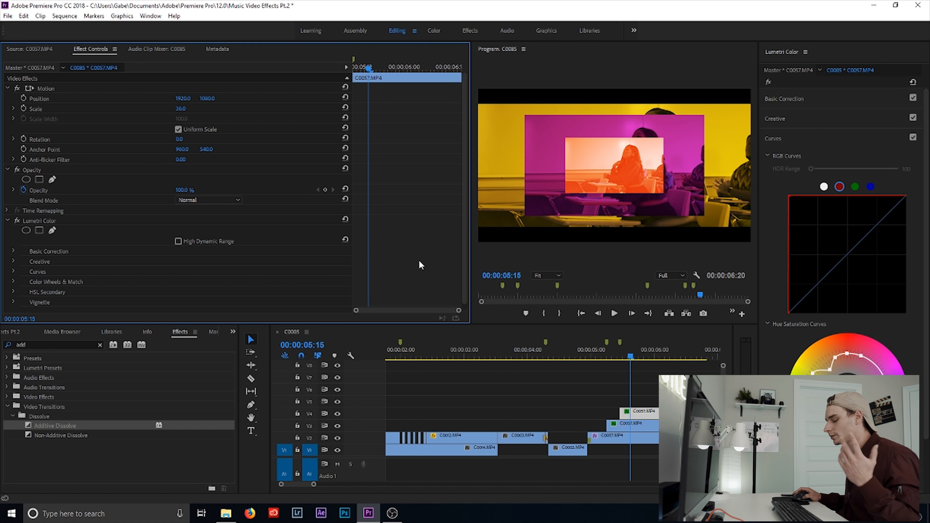
mouse_move(586, 307)
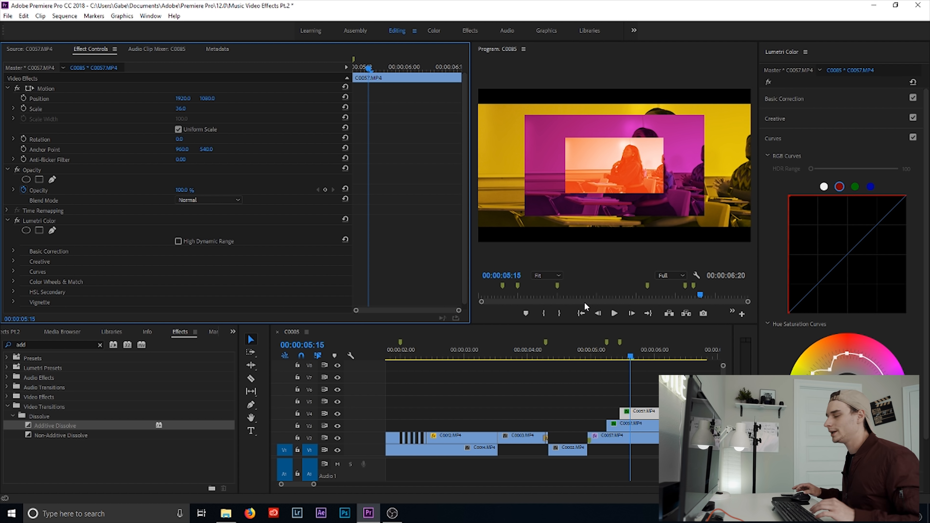
left_click(581, 356)
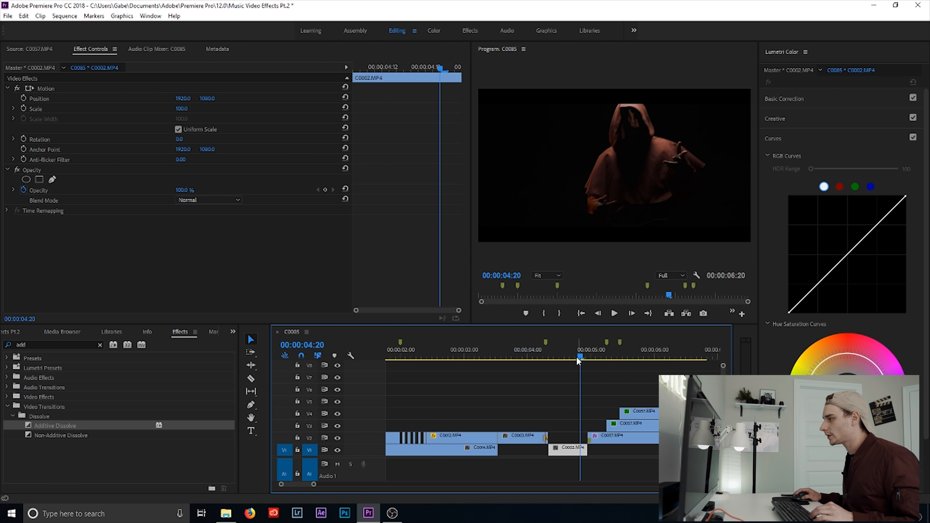
left_click(614, 313)
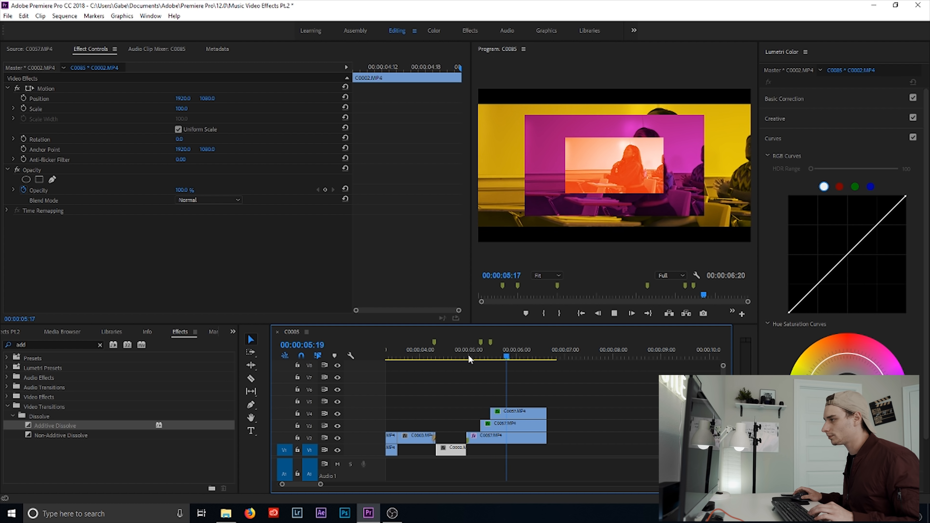
left_click(466, 356)
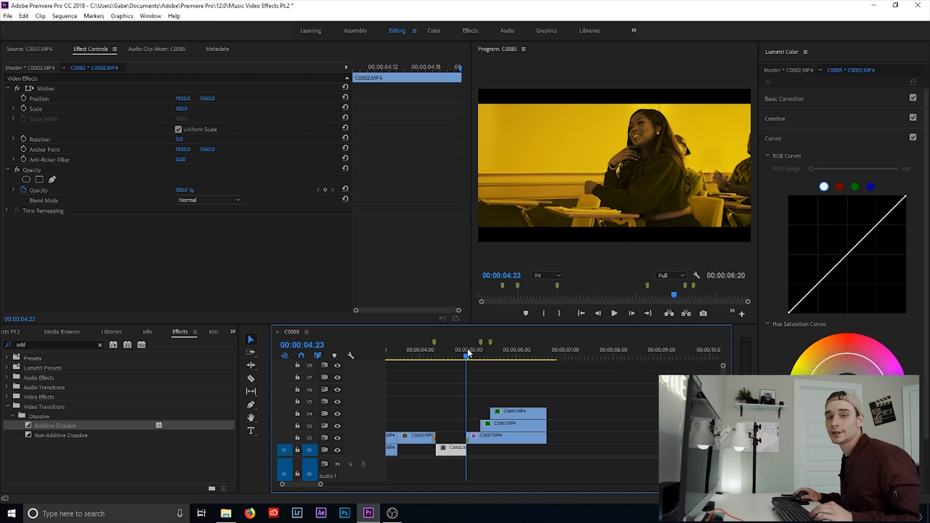
mouse_move(446, 334)
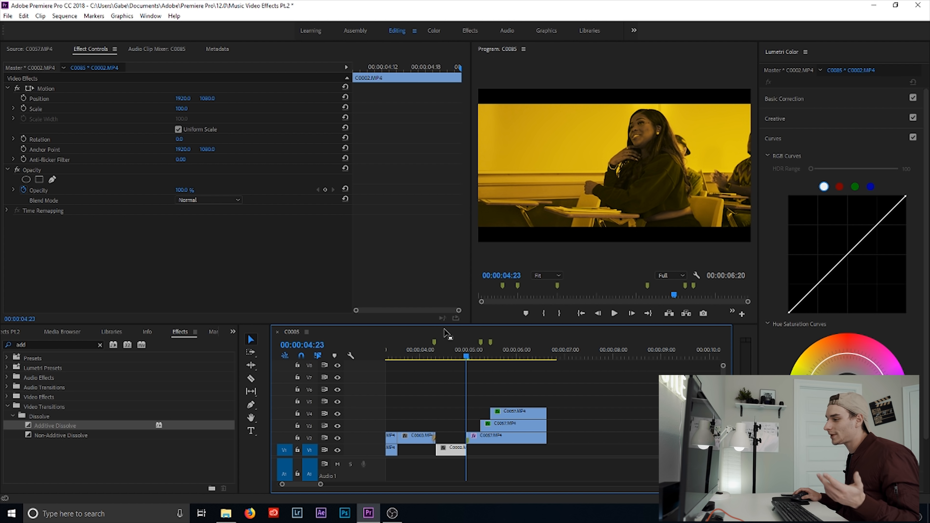
left_click(457, 357)
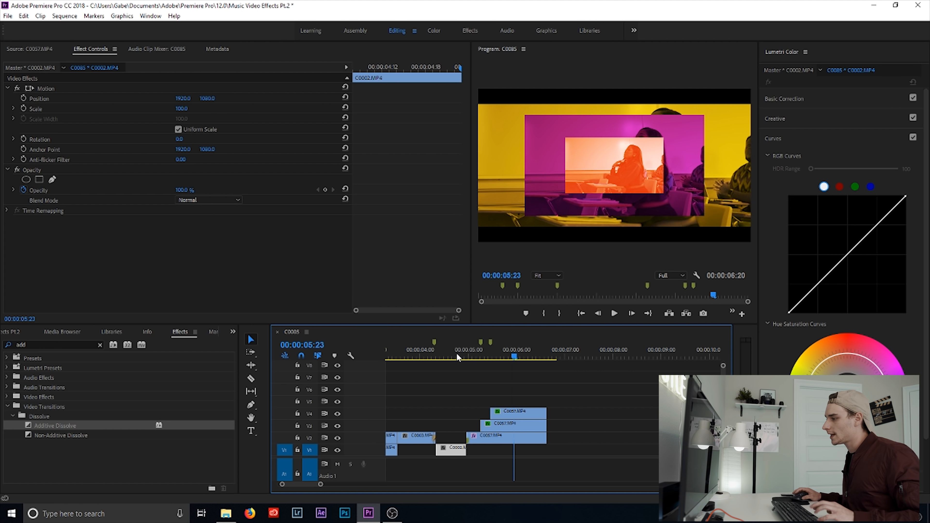
left_click(613, 313)
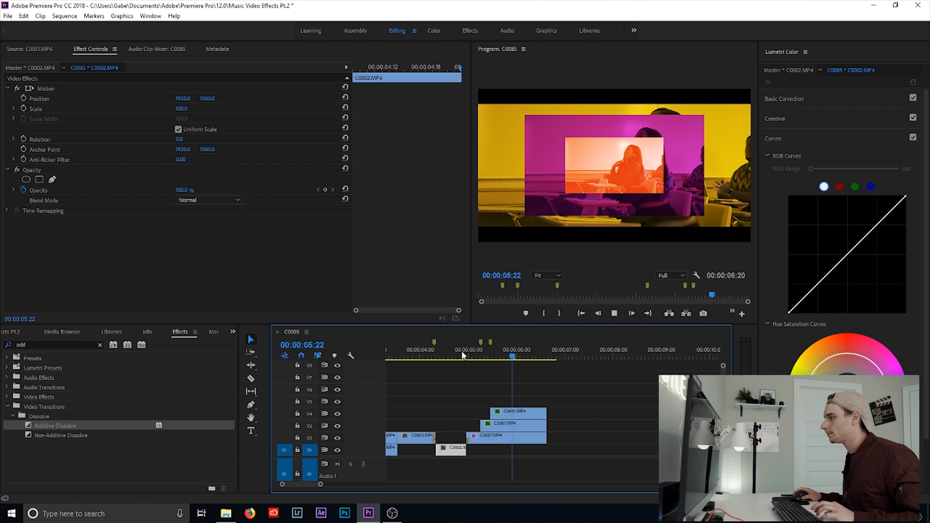